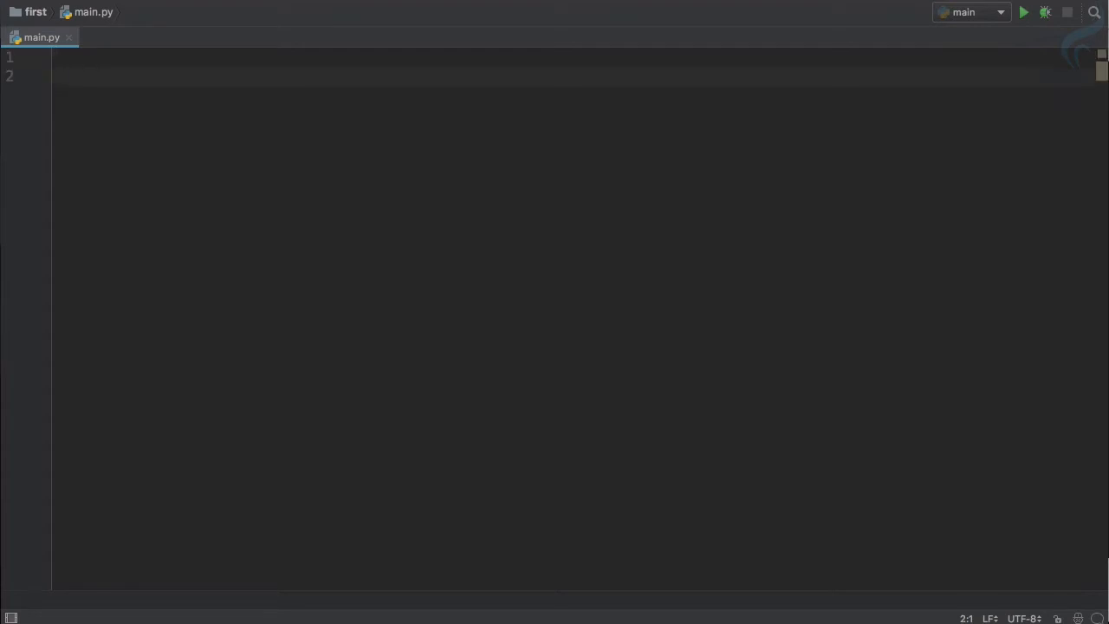
Type person = ['John','Jane','Max','Ruby'] and age = [23,25,18,19] on separate lines.
text(person = [')
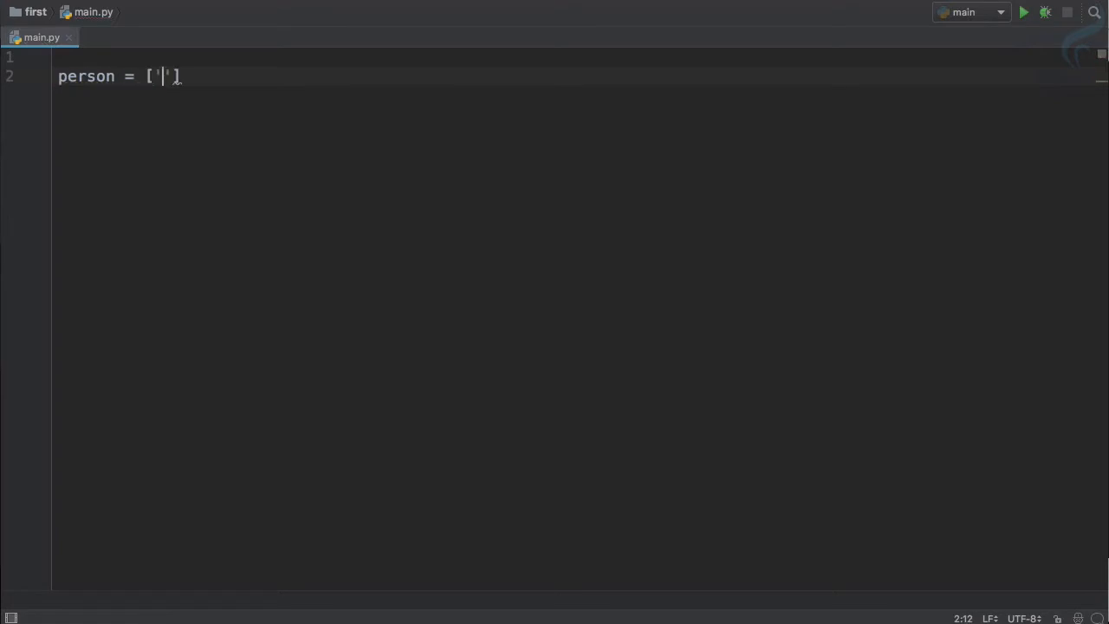
text(John',)
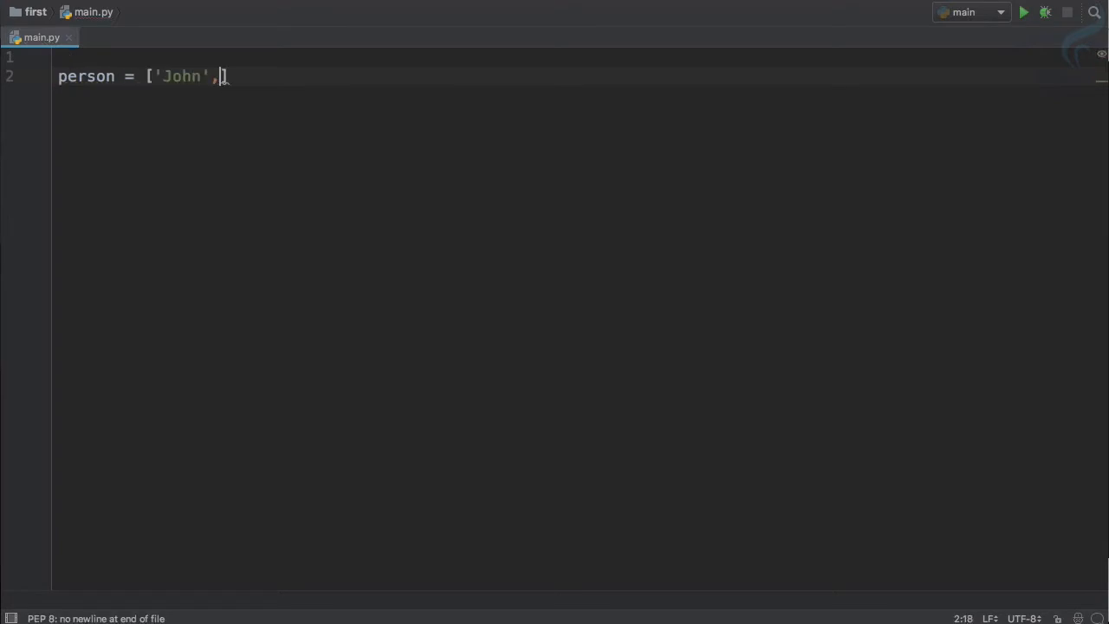
text('Jane')
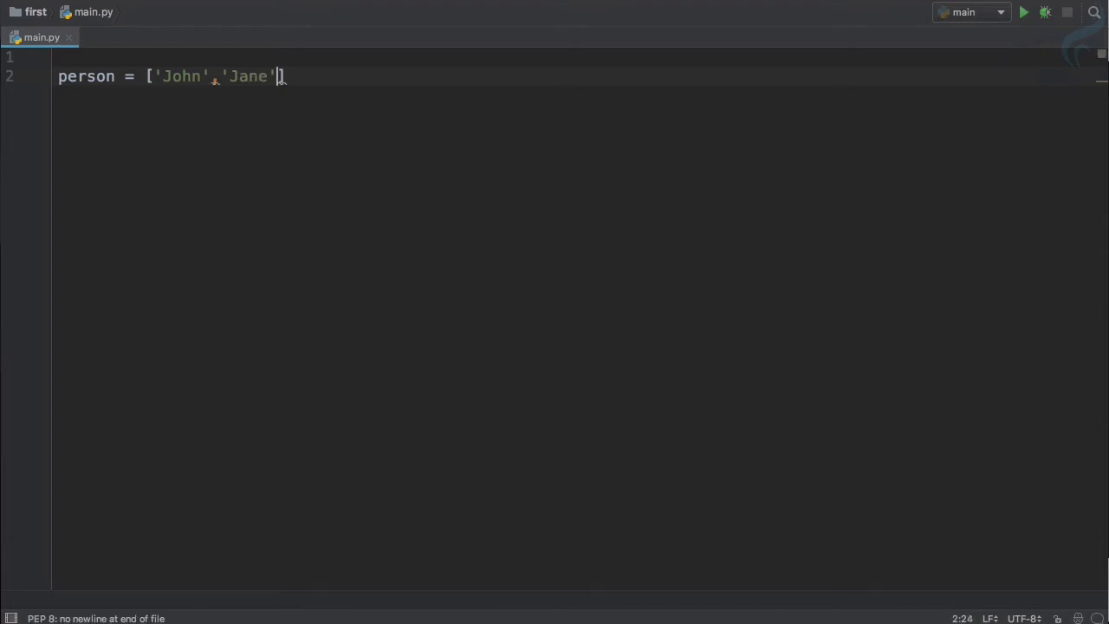
text(,'Max')
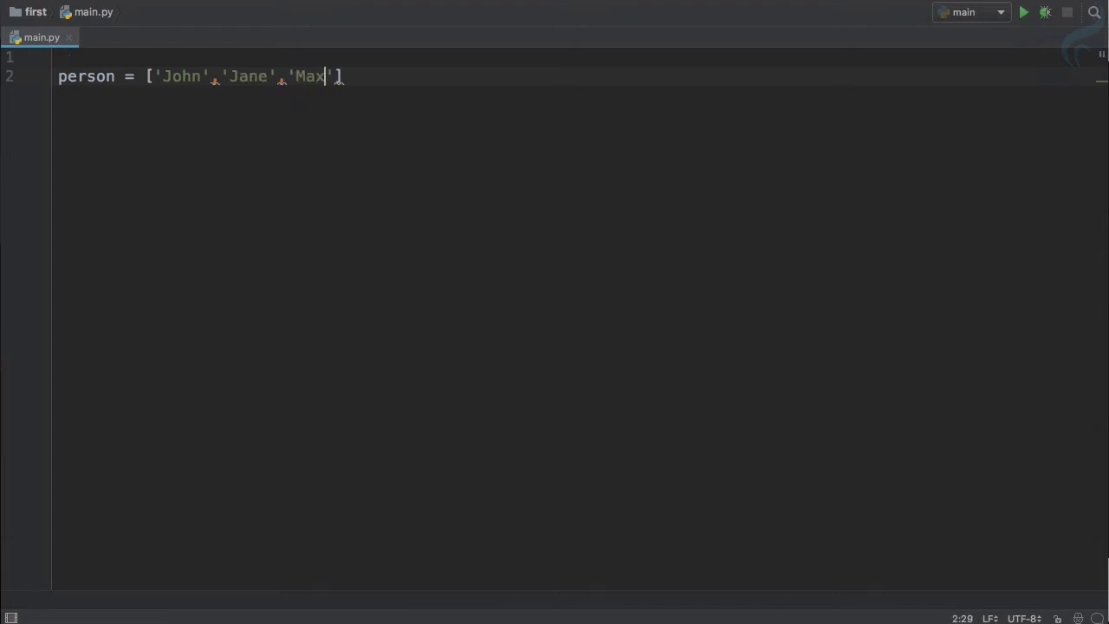
text(,)
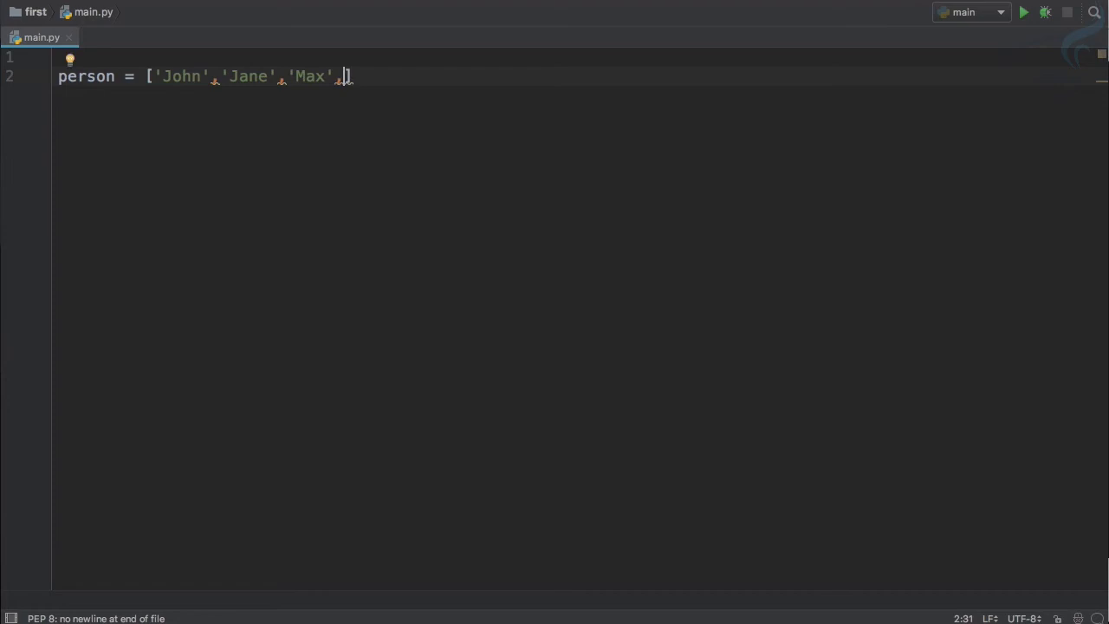
text('Ruby')
text(age =)
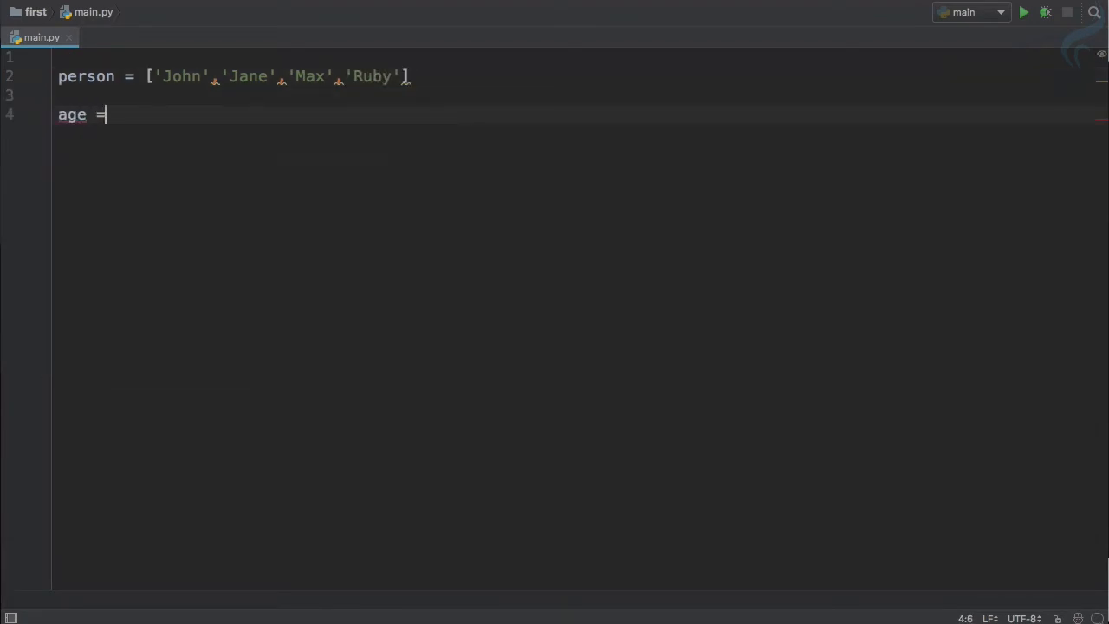
text([])
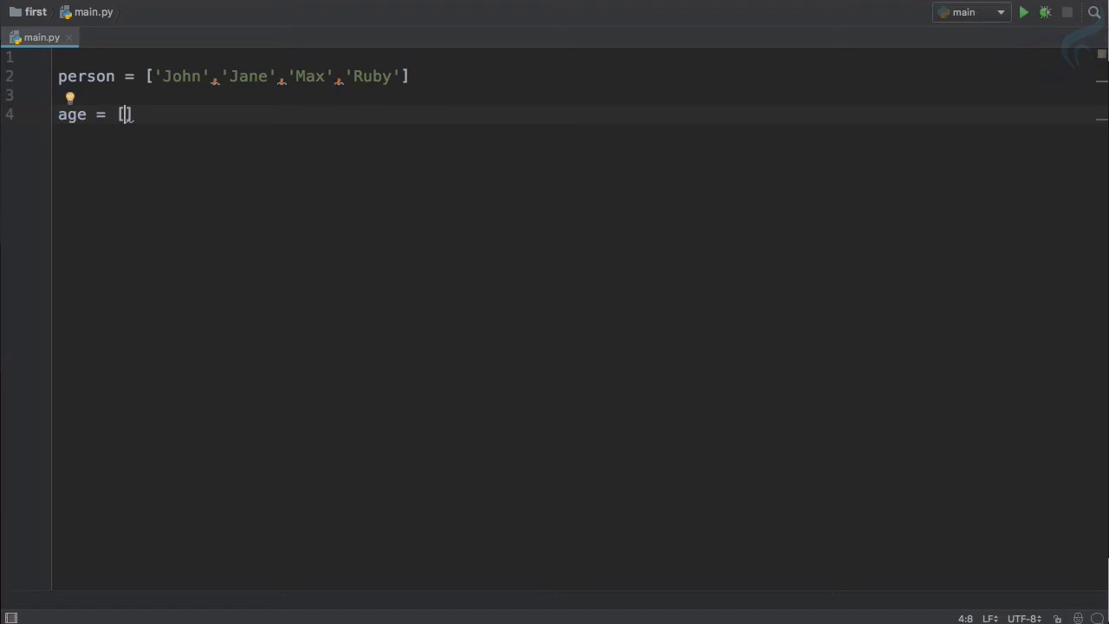
text(23)
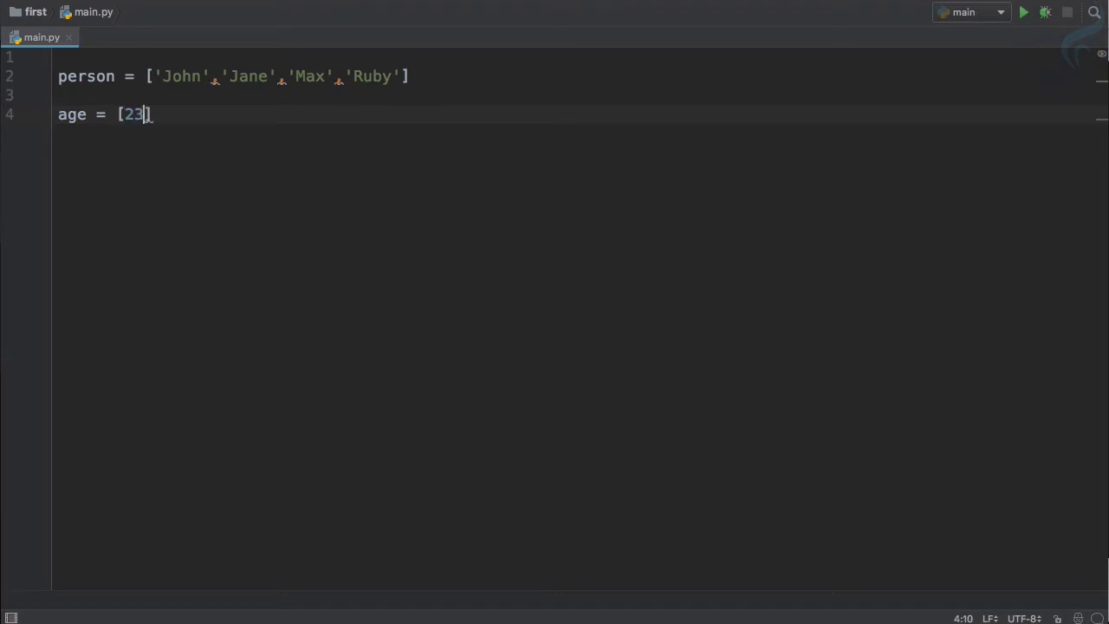
text(,25,)
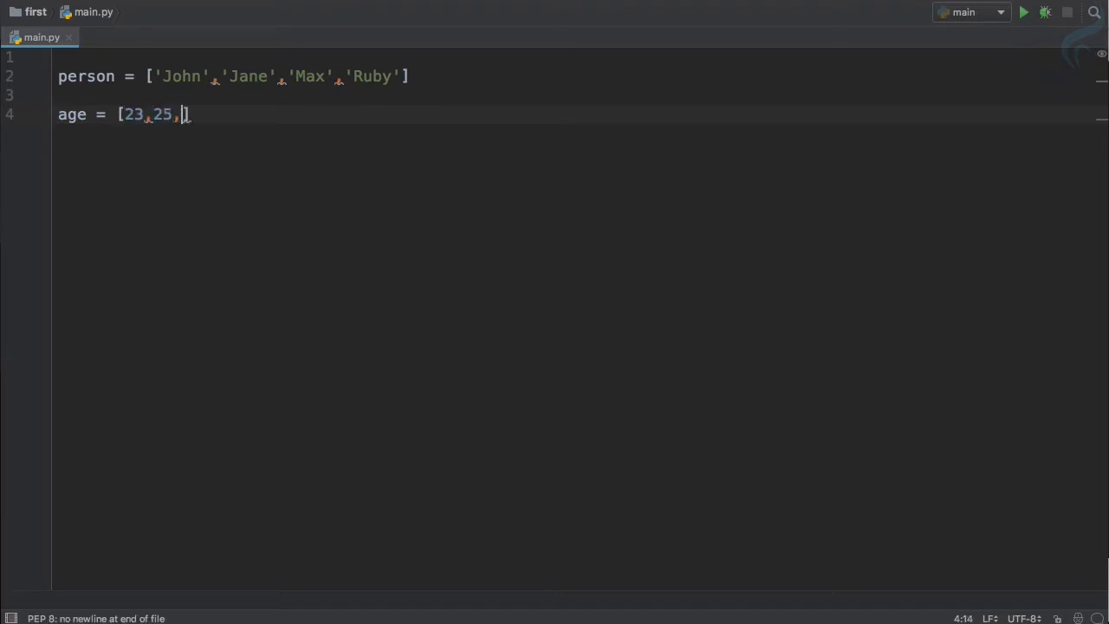
text(18,19)
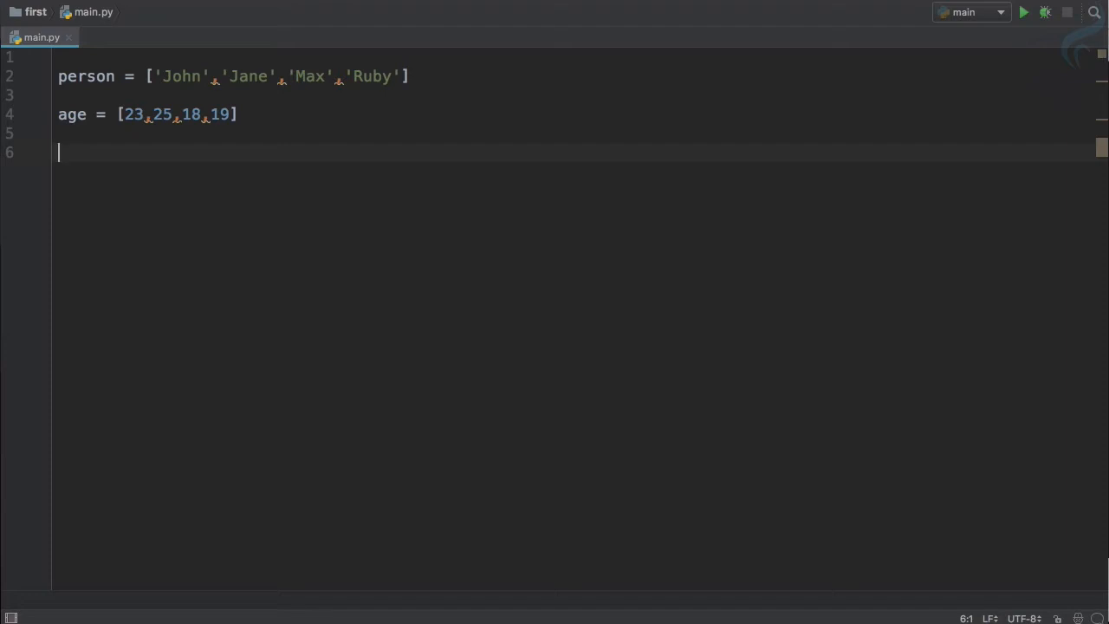
Write combine = zip(person, age).
text(combine =)
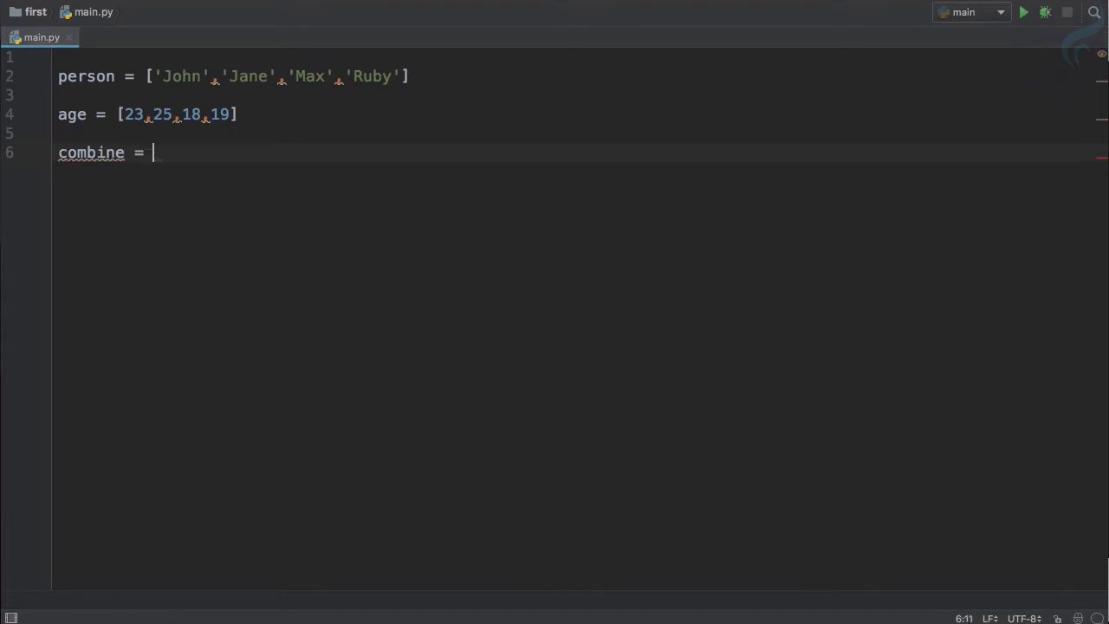
text(zip()
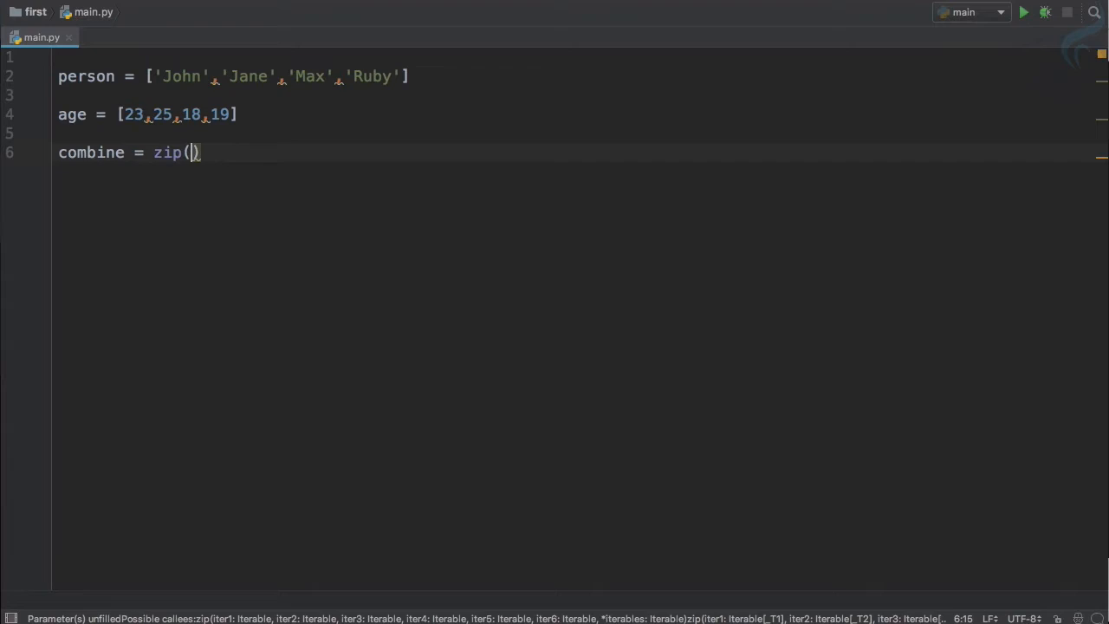
text(person)
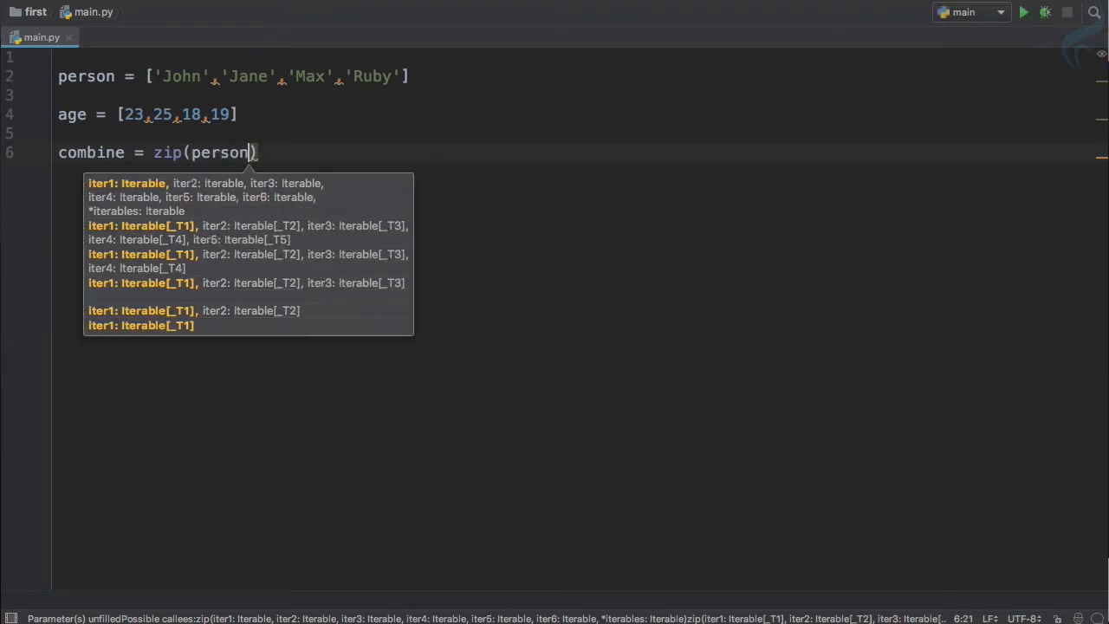
text(,)
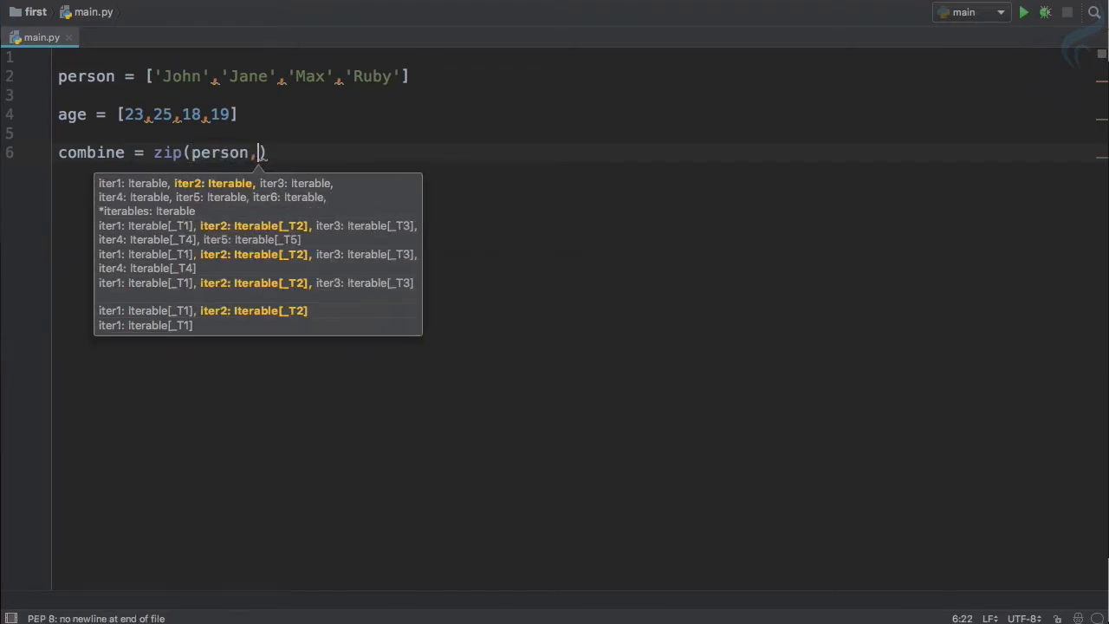
text(age))
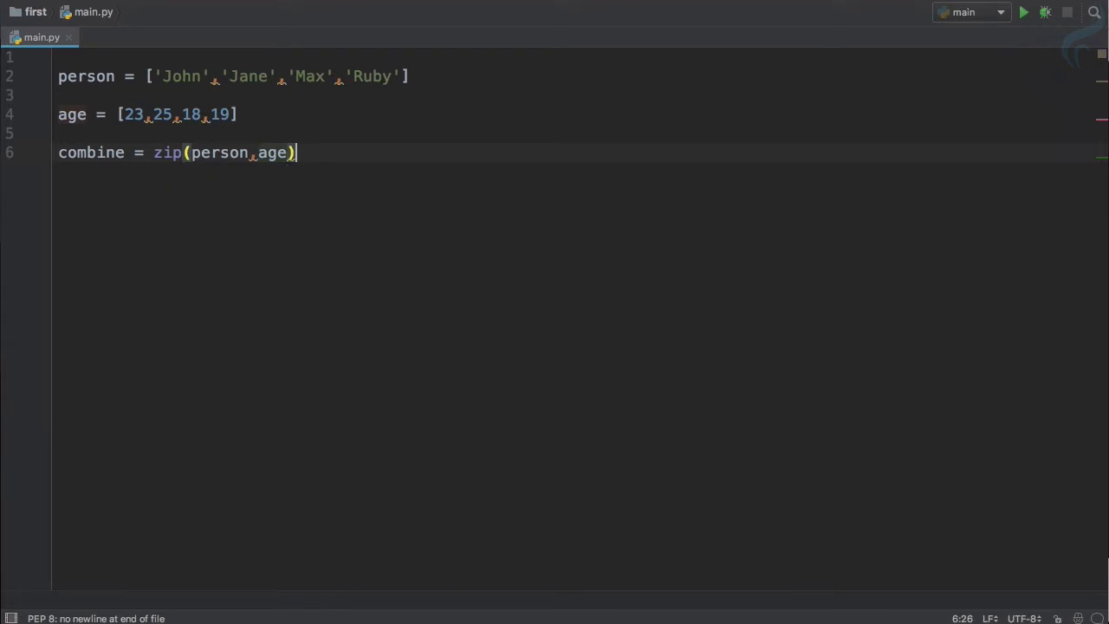
Add print(type(combine)) and run the script to show <class 'zip'>.
text(p)
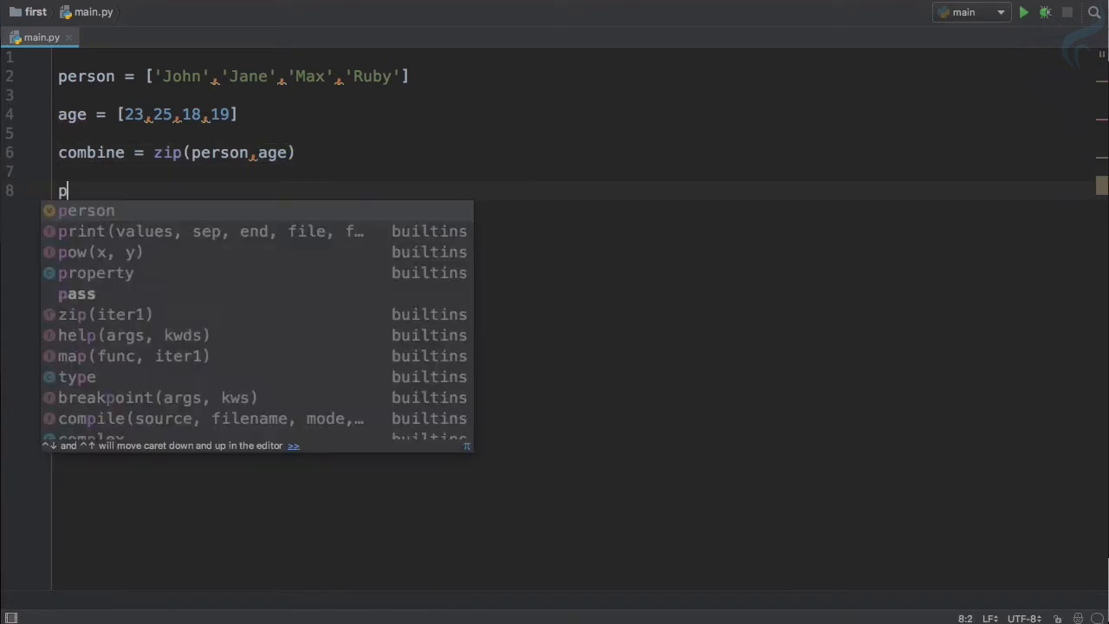
text(rint(t))
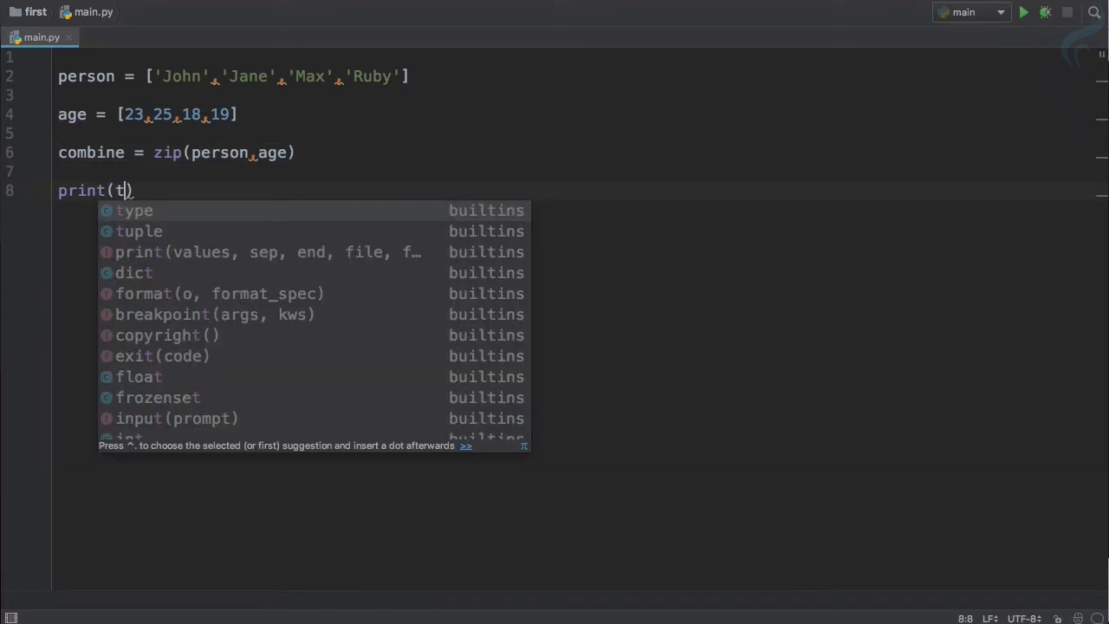
click(135, 211)
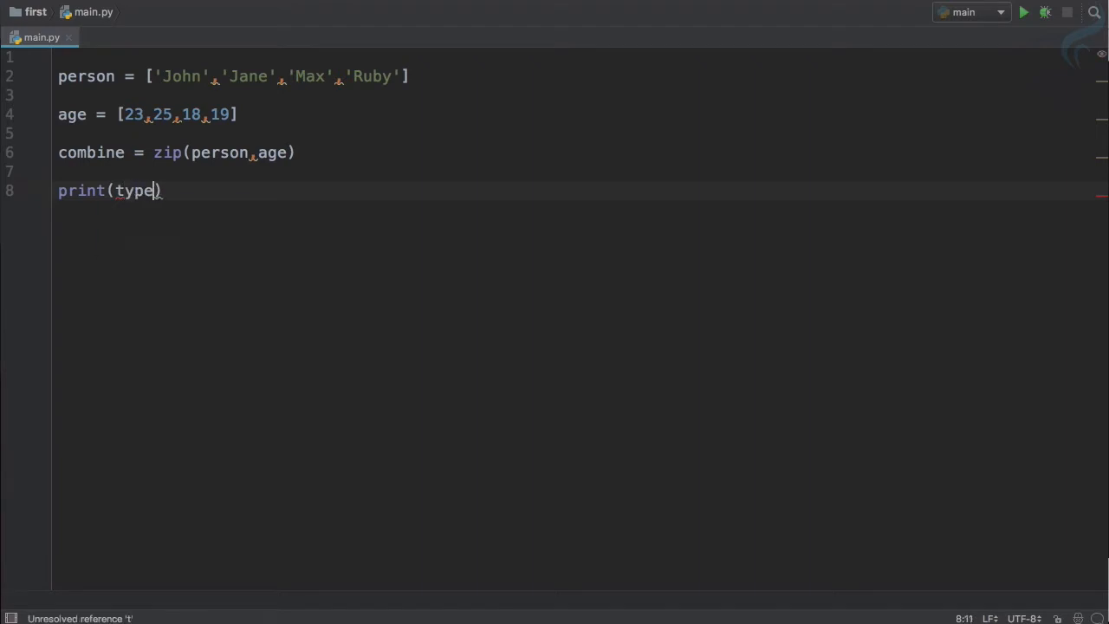
text((combine))
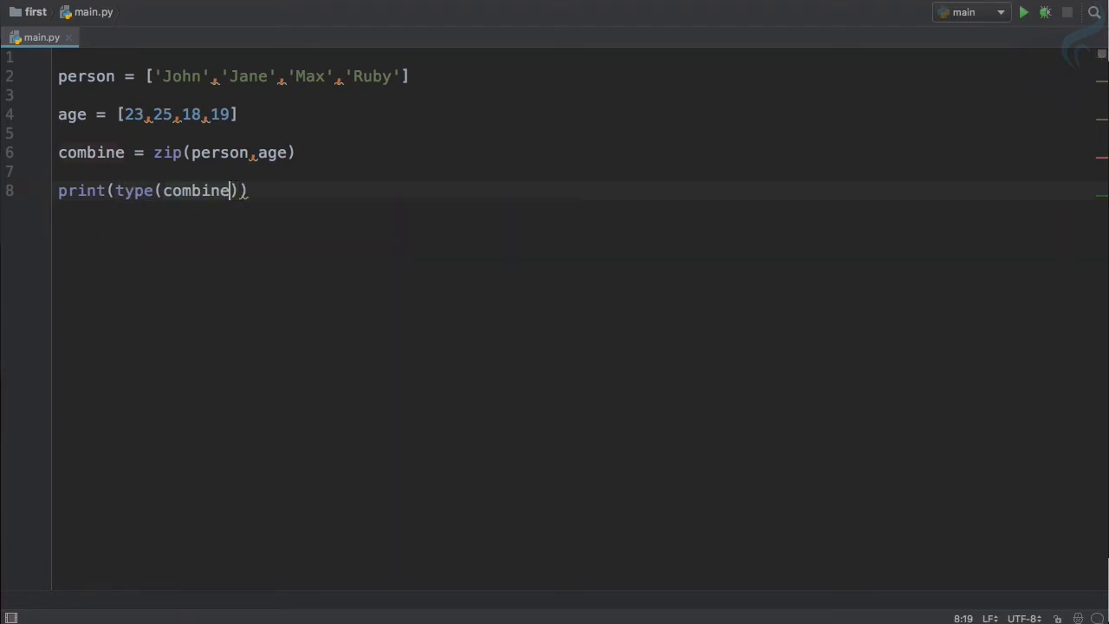
click(1023, 12)
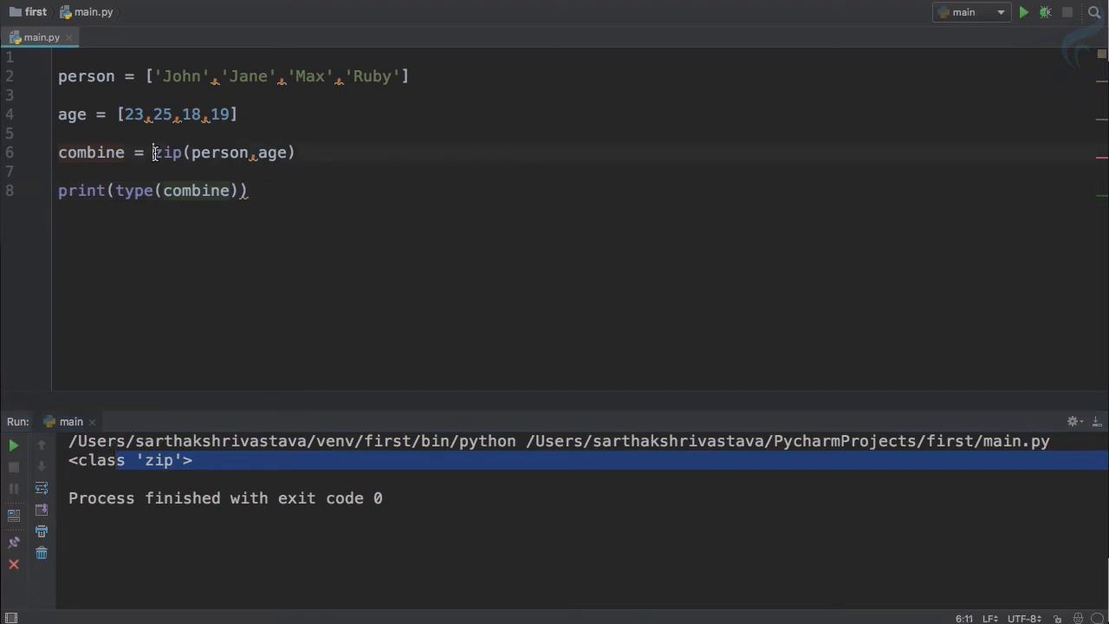
Wrap the zip in list() and rerun to print the four name-age pairs.
text(list()
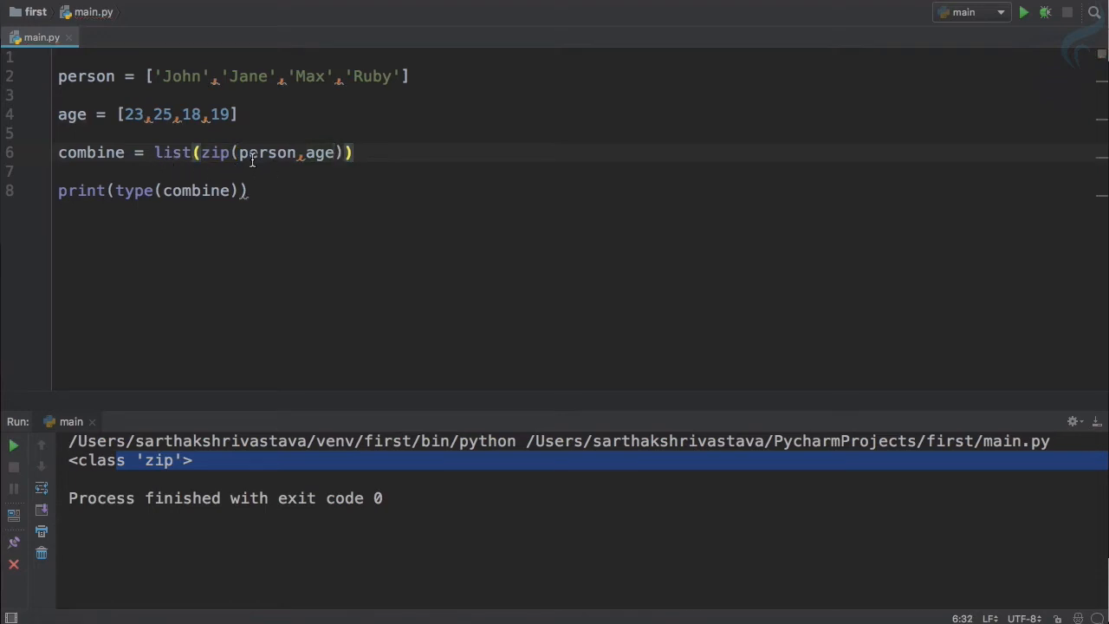
mouse_move(295, 156)
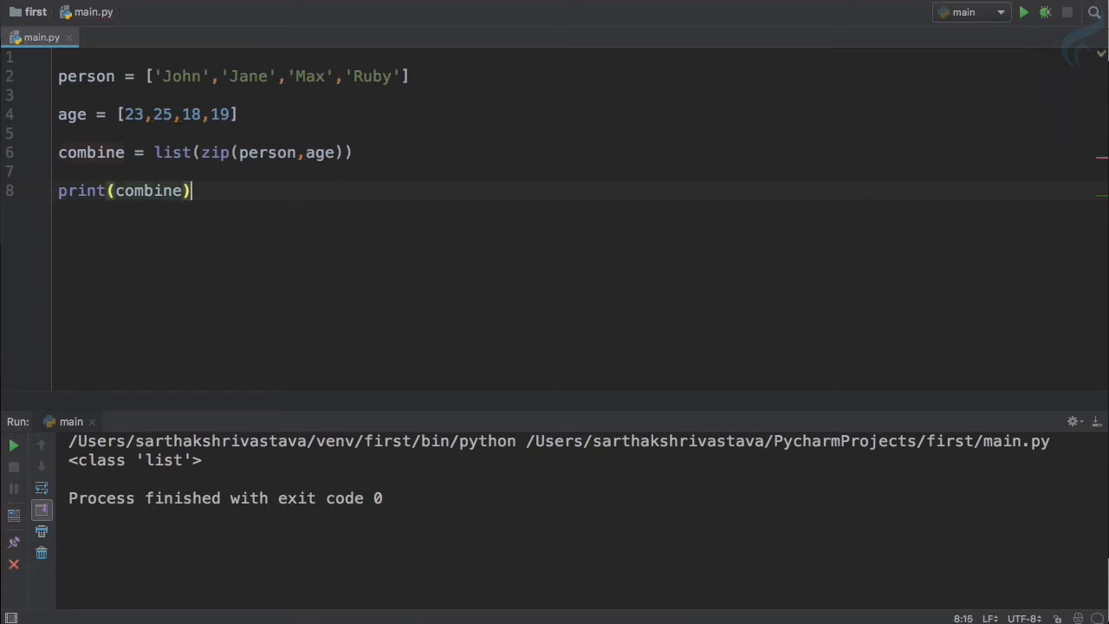
click(1023, 12)
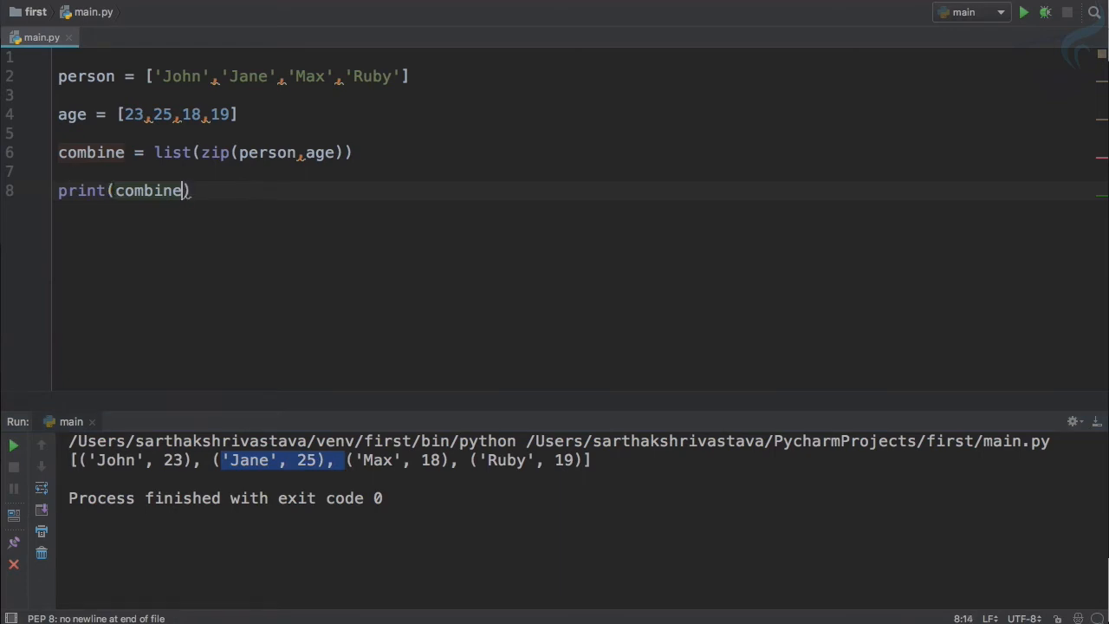
mouse_move(244, 94)
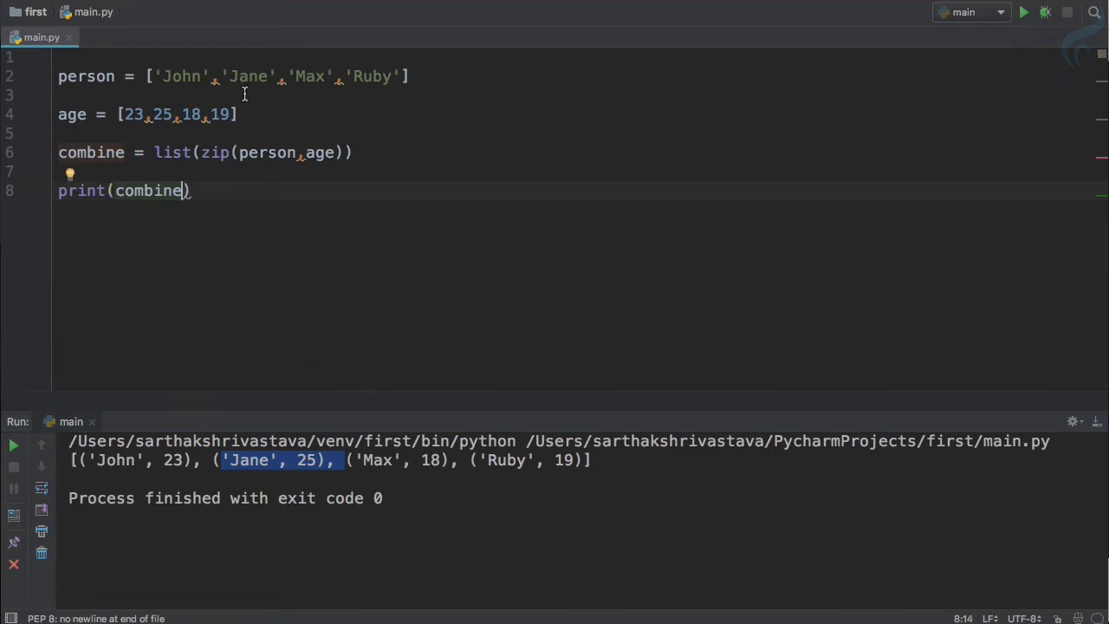
mouse_move(300, 344)
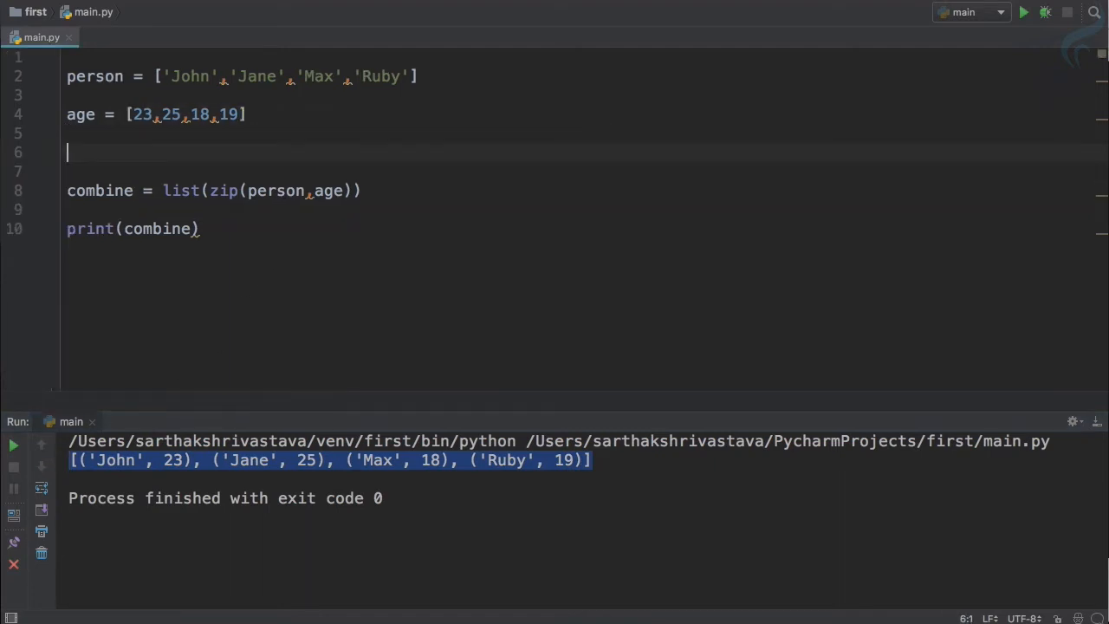
Write personList = [('John', 23), ('Jane', 25), ('Max', 18), ('Ruby', 19)] and comment out the old lists.
text(personList =)
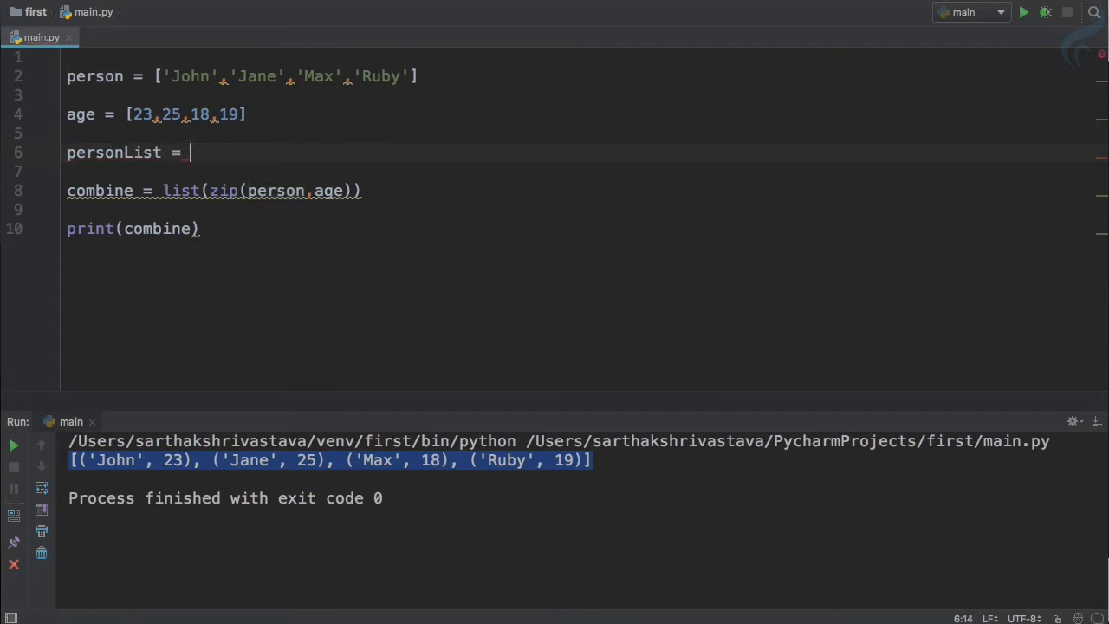
text([('John', 23), ('Jane', 25), ('Max', 18), ('Ruby', 19)])
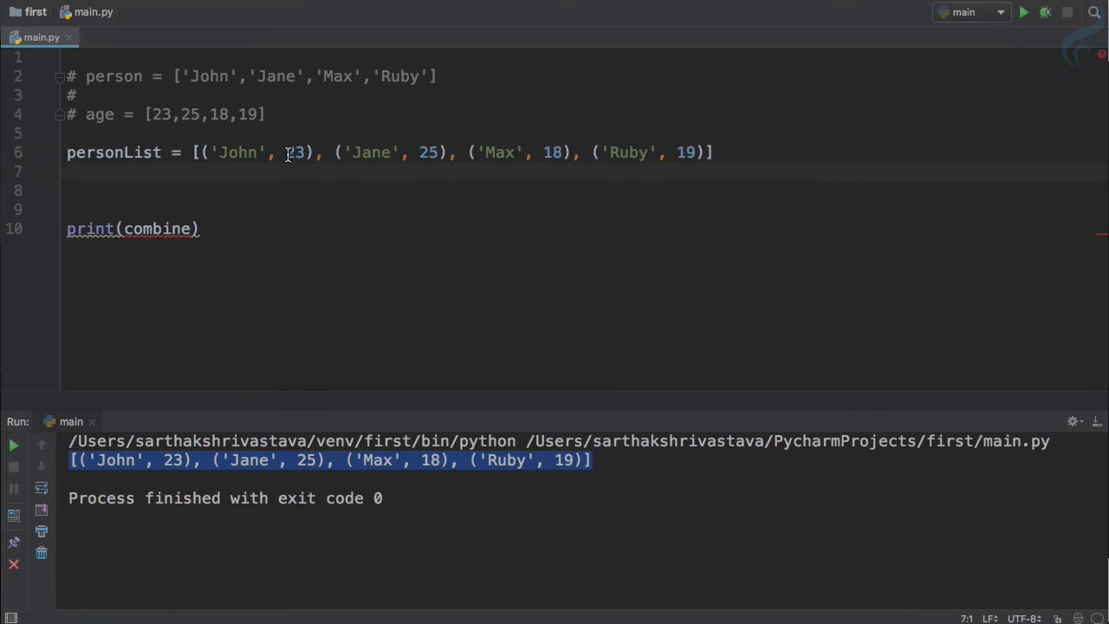
click(311, 133)
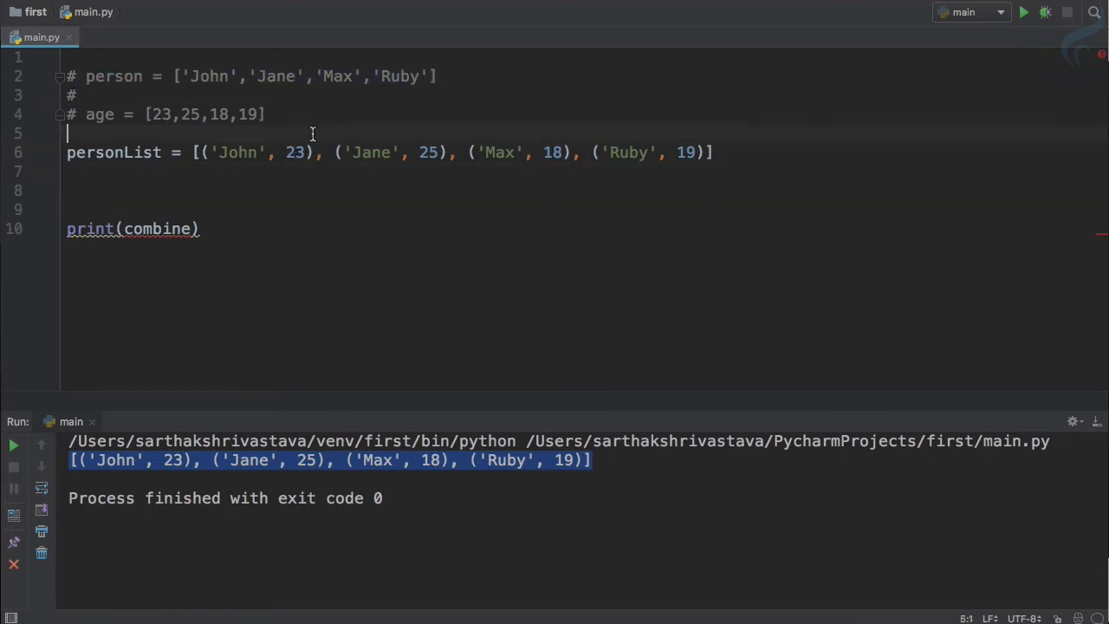
click(151, 208)
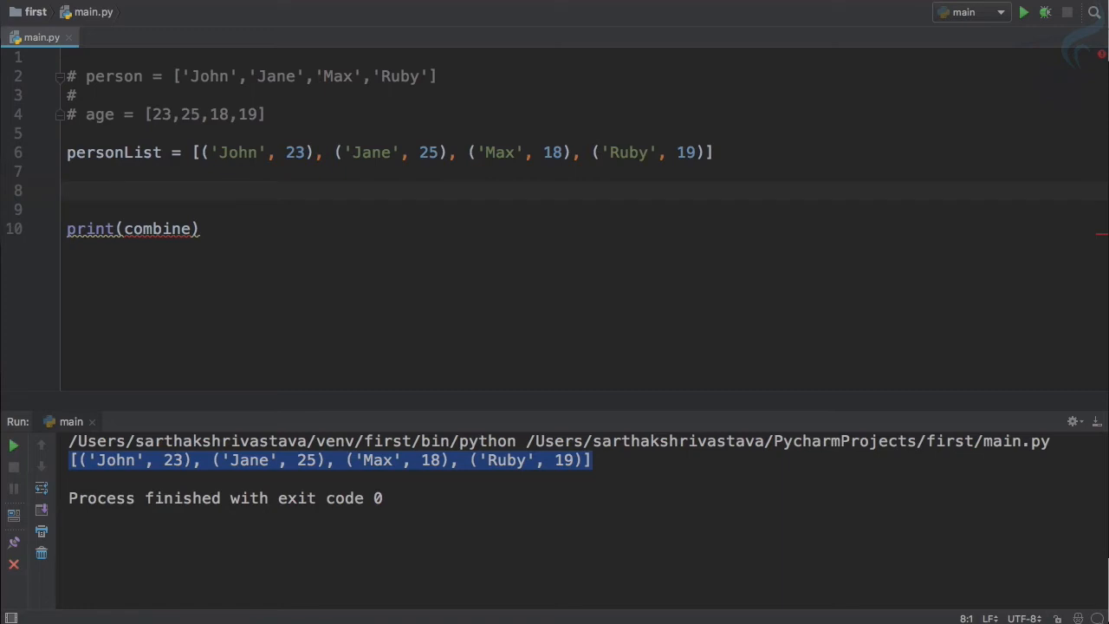
Write unzip = list(zip(*personList)) and change the print to print(unzip).
text(un)
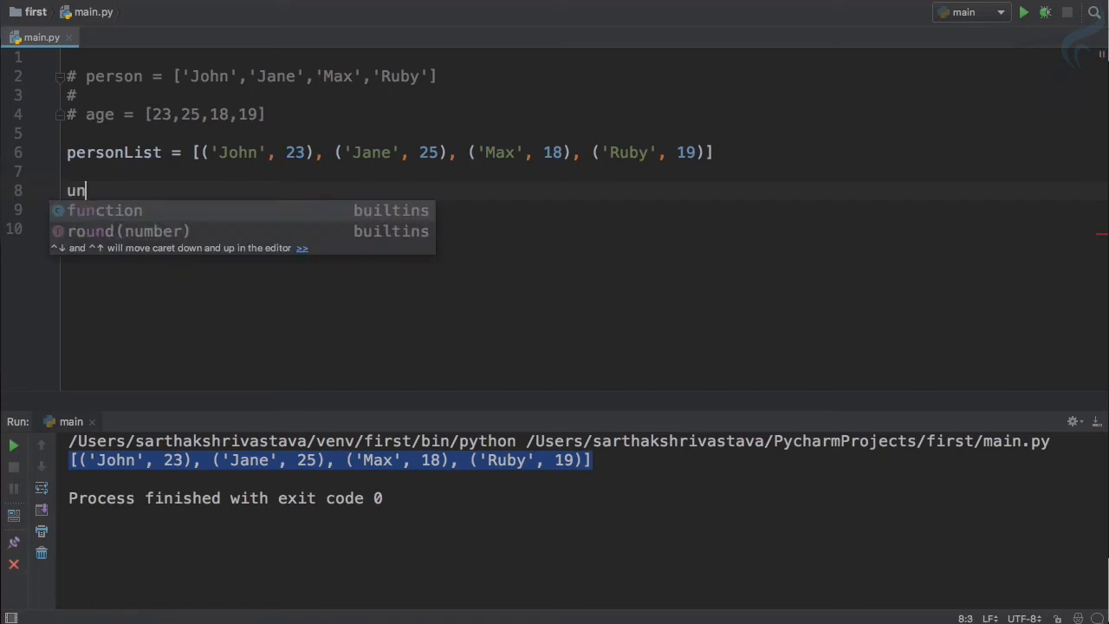
text(zip)
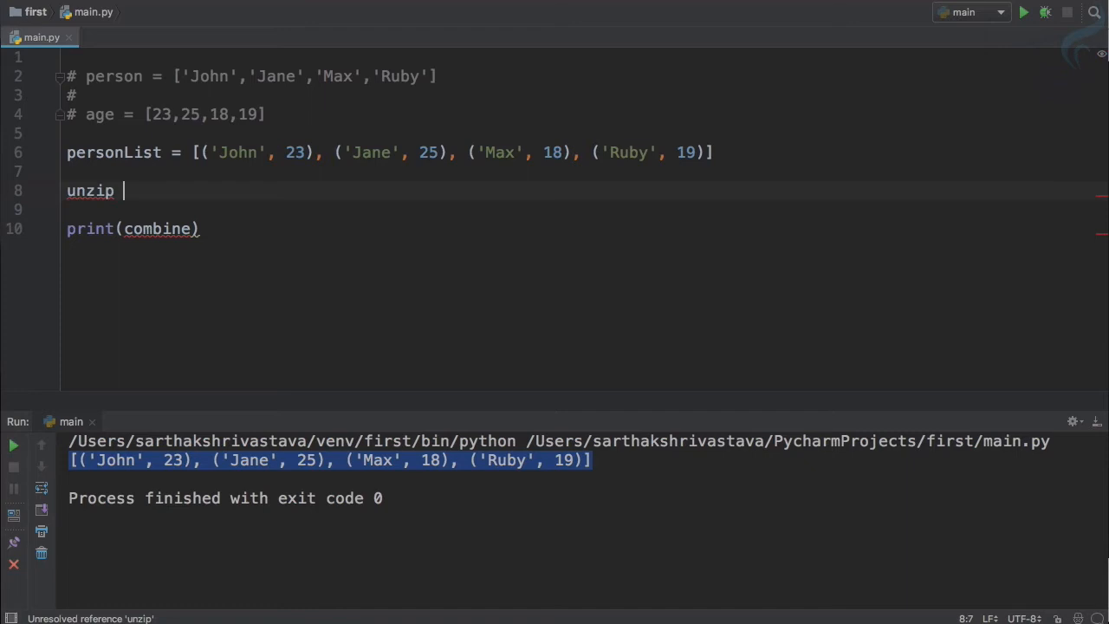
text(=)
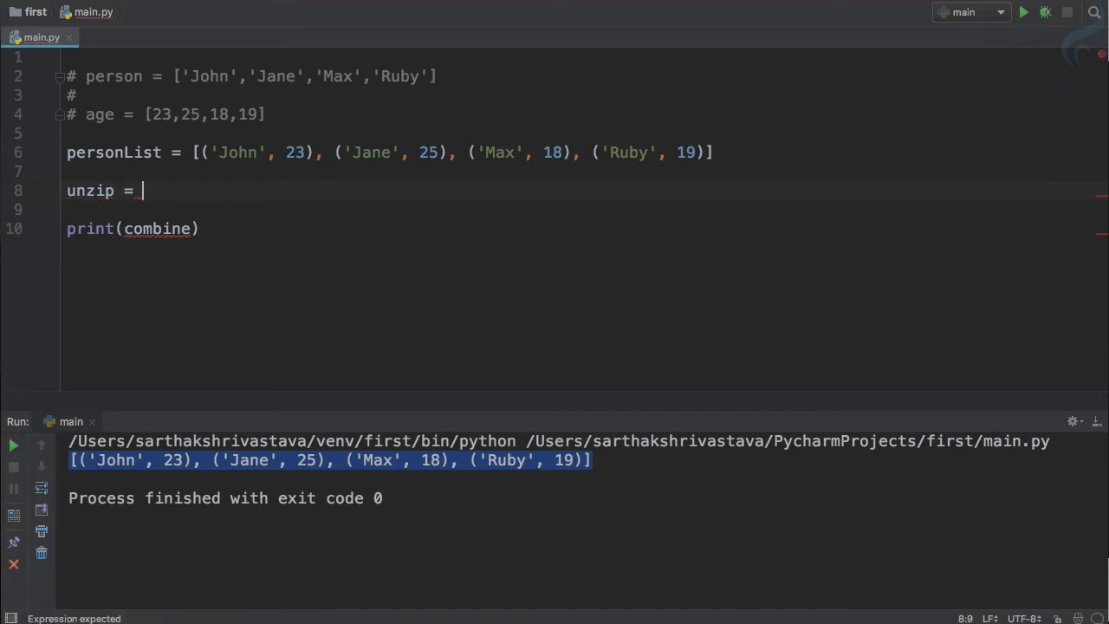
text(zip(*)
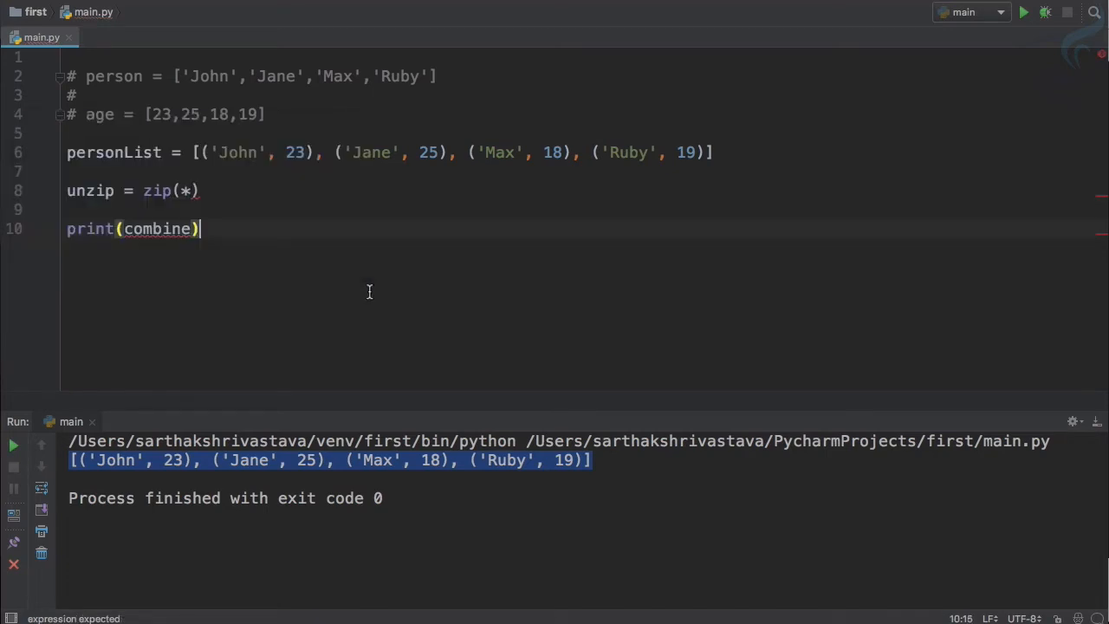
text(personList)
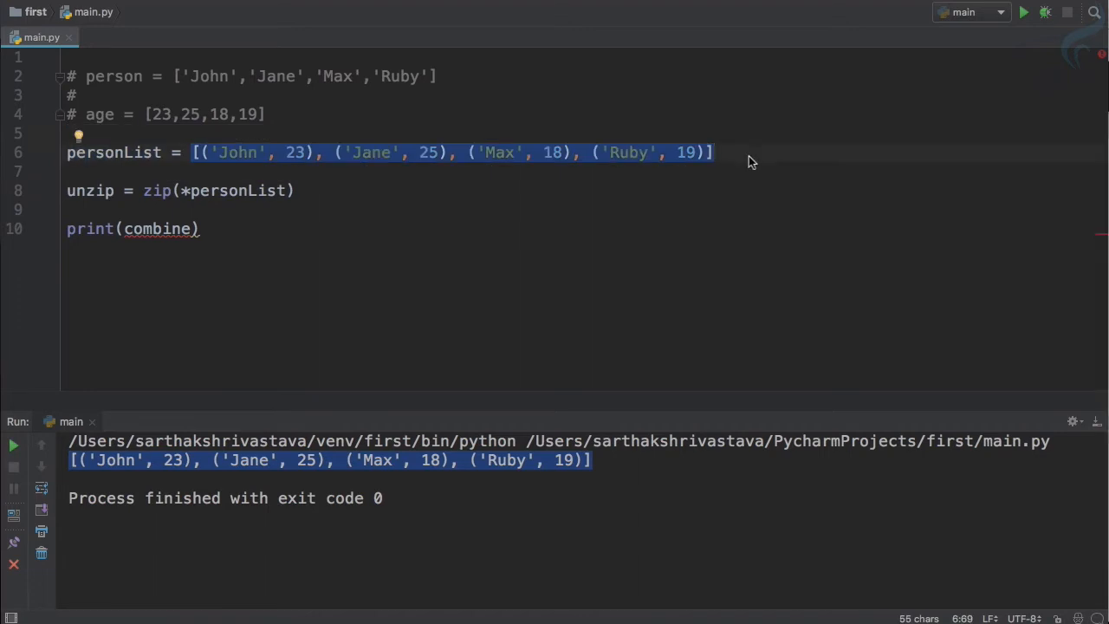
mouse_move(329, 218)
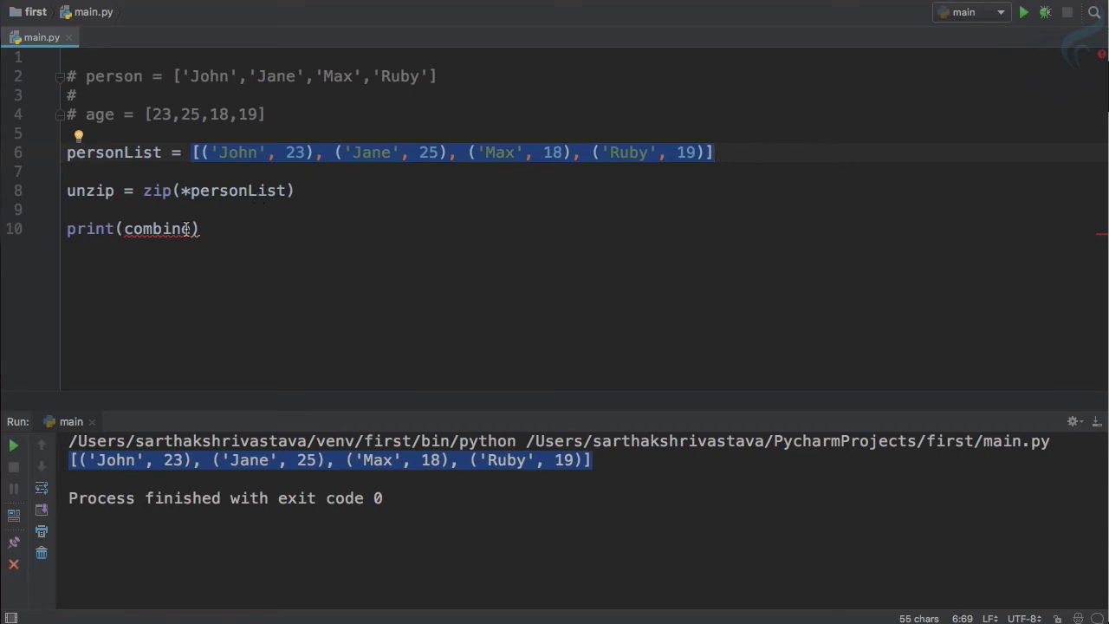
text(unzip)
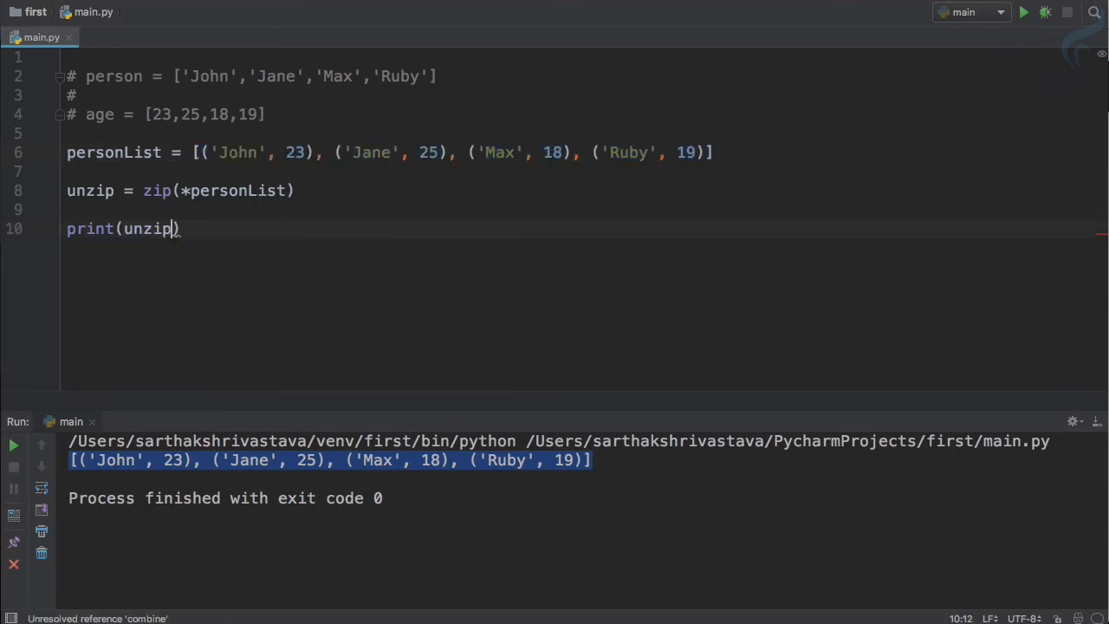
click(171, 190)
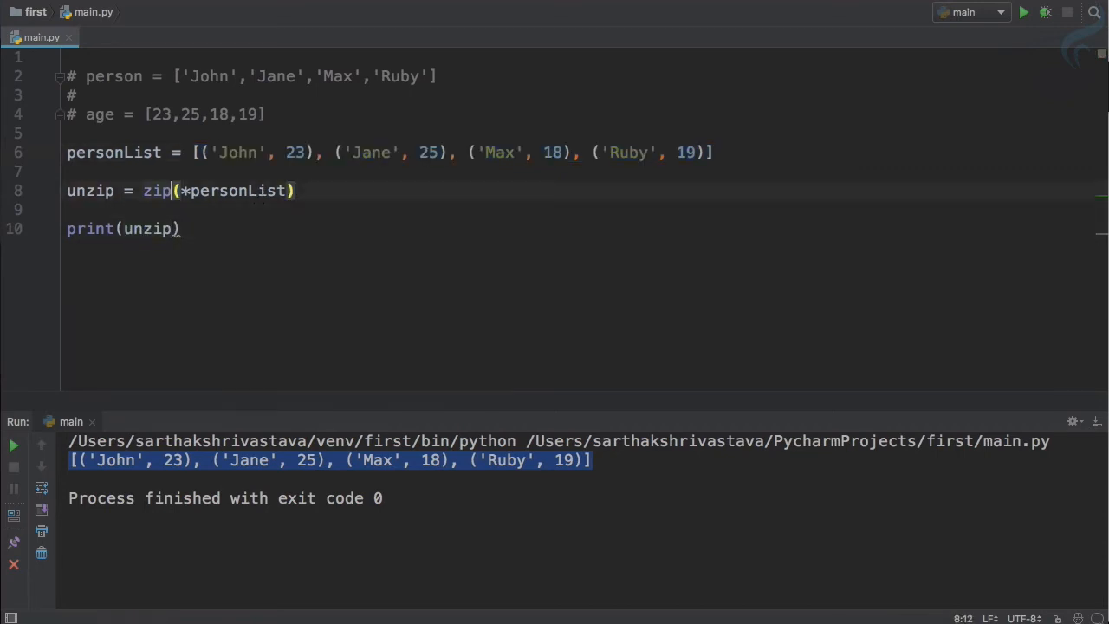
text(list()
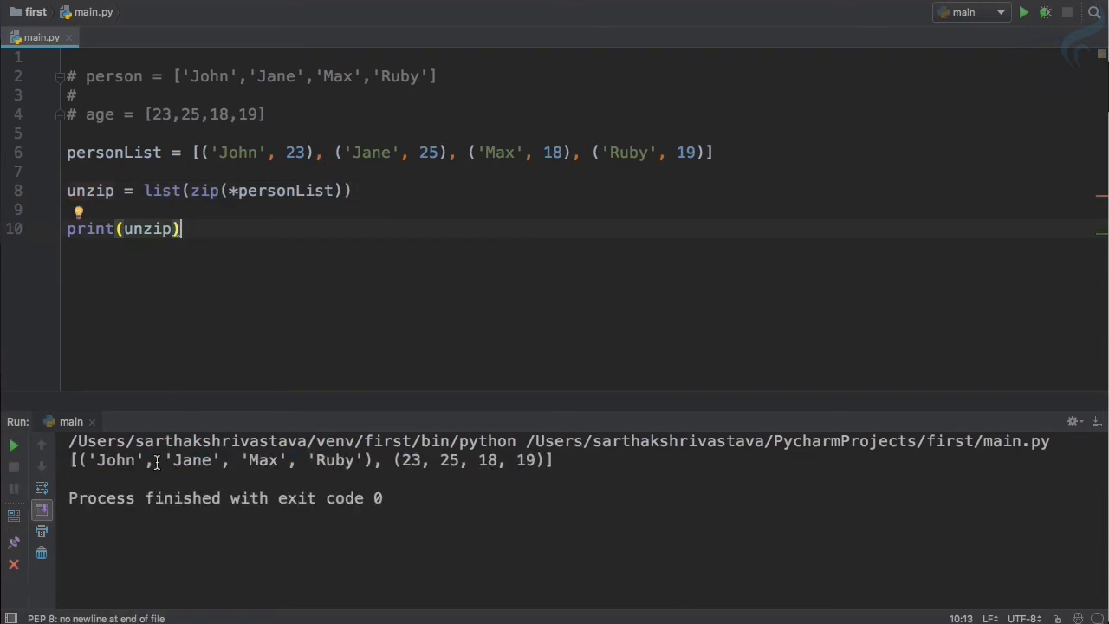
Assign person = unzip[0] and age = unzip[1] from the unzipped tuples.
double_click(336, 460)
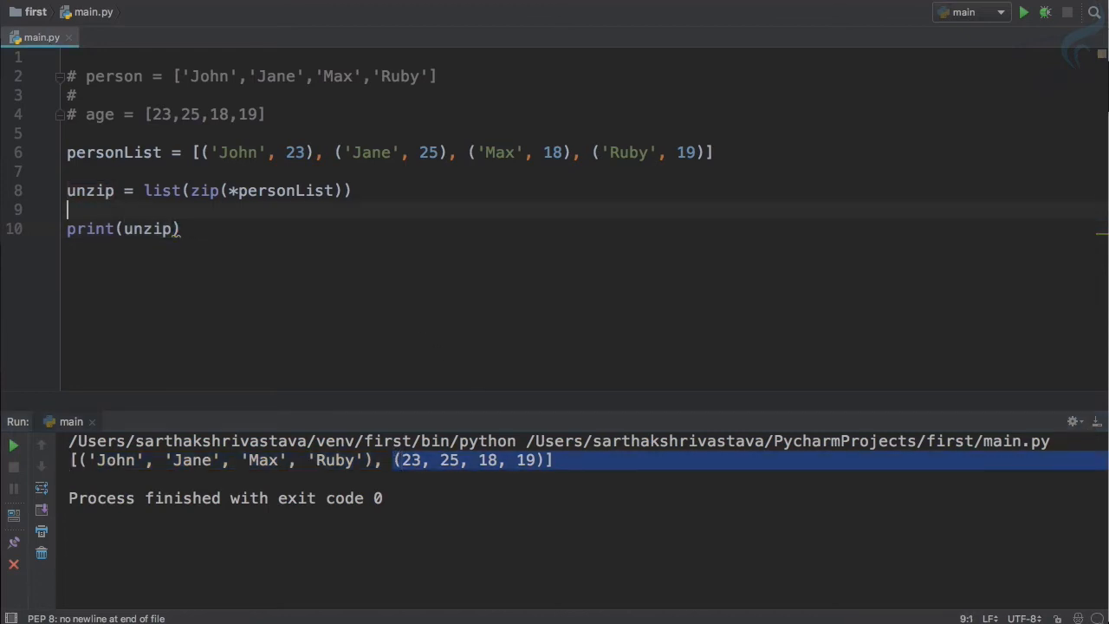
text(person = unzip[0)
text(age)
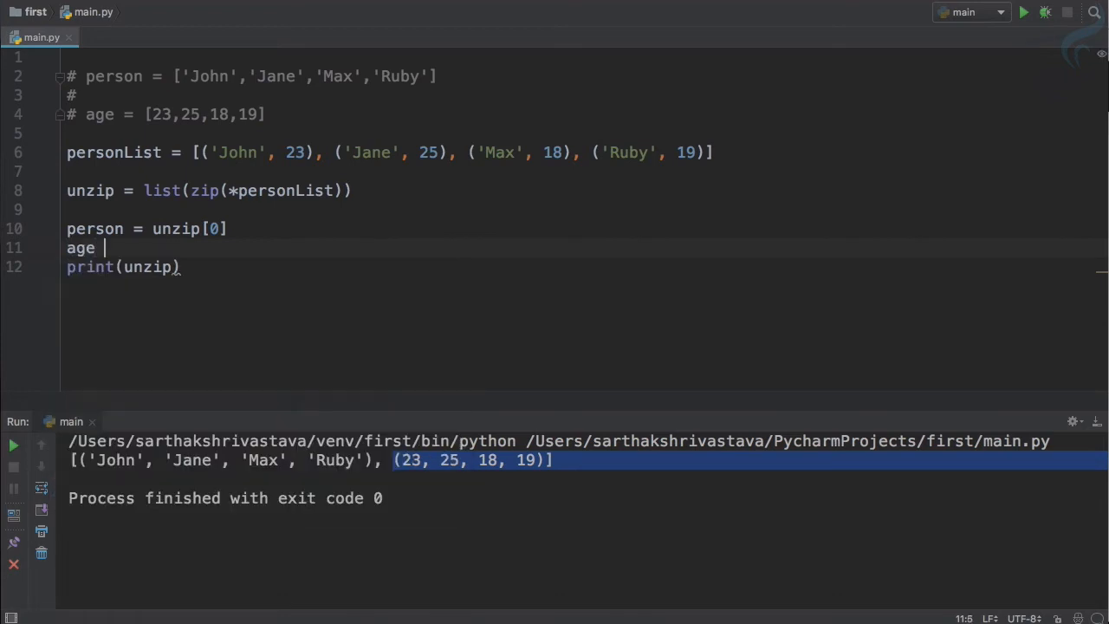
text(= unzip)
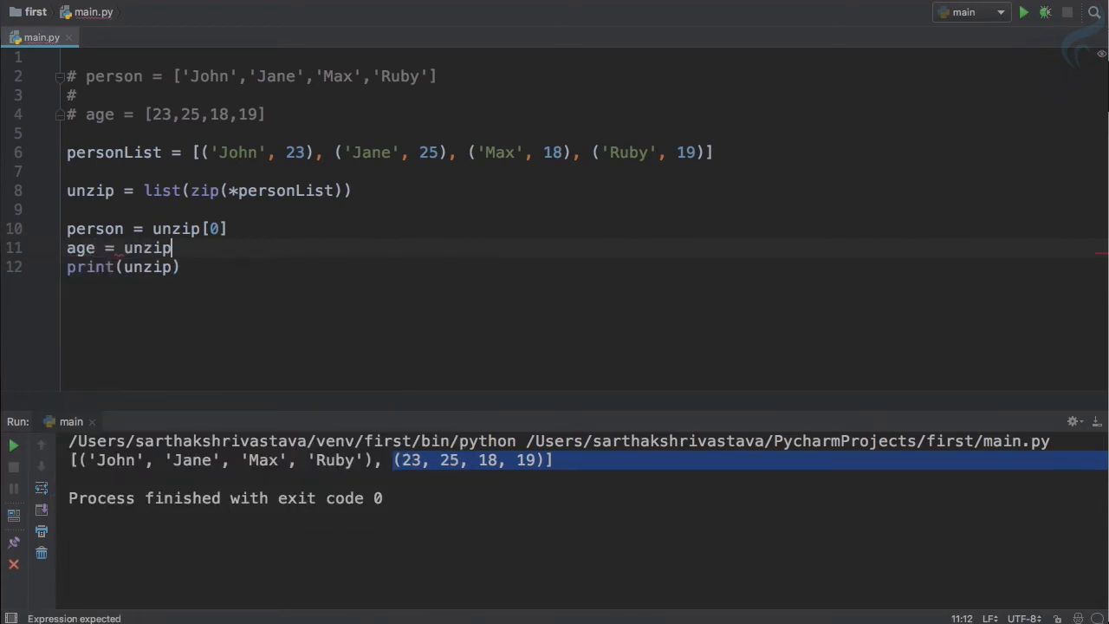
text([1])
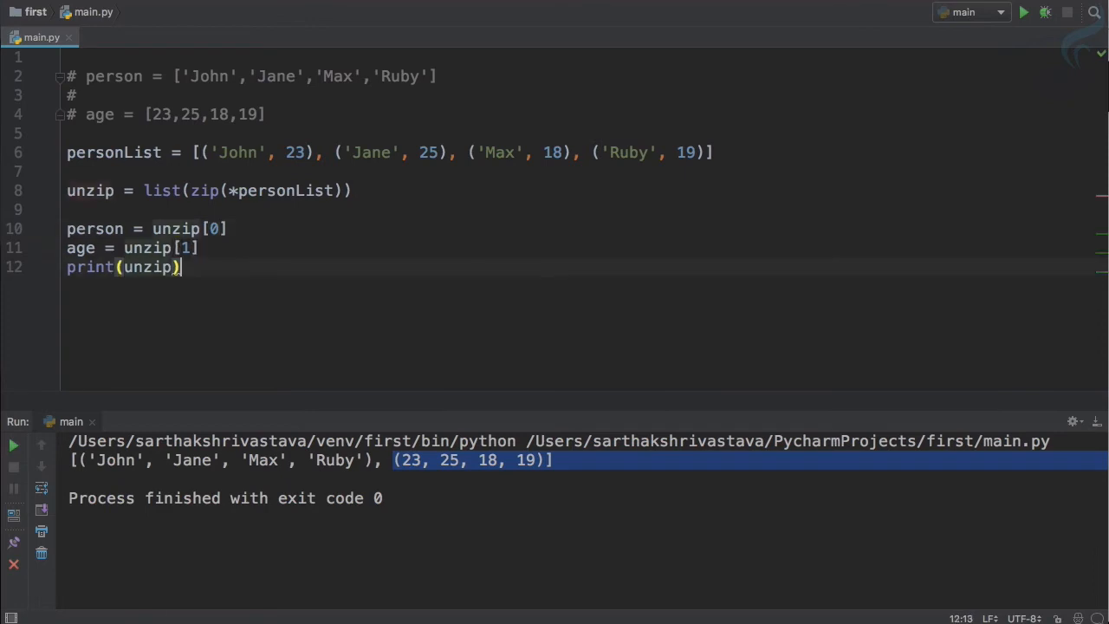
text(per)
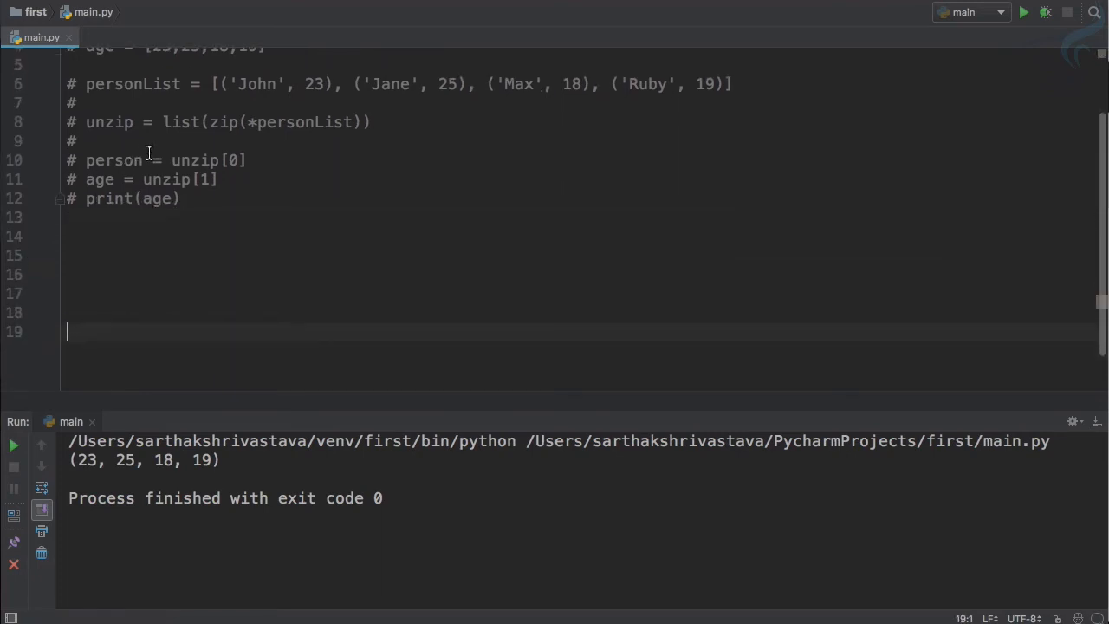
Scroll up to the top of main.py over the unzip code.
scroll(up, 3)
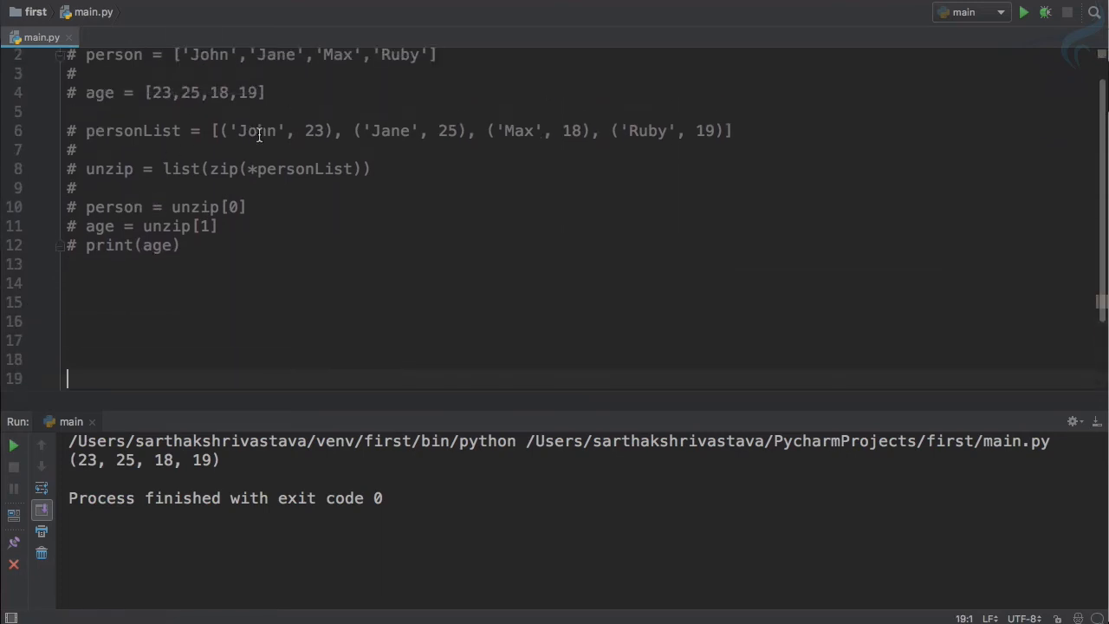
scroll(up, 3)
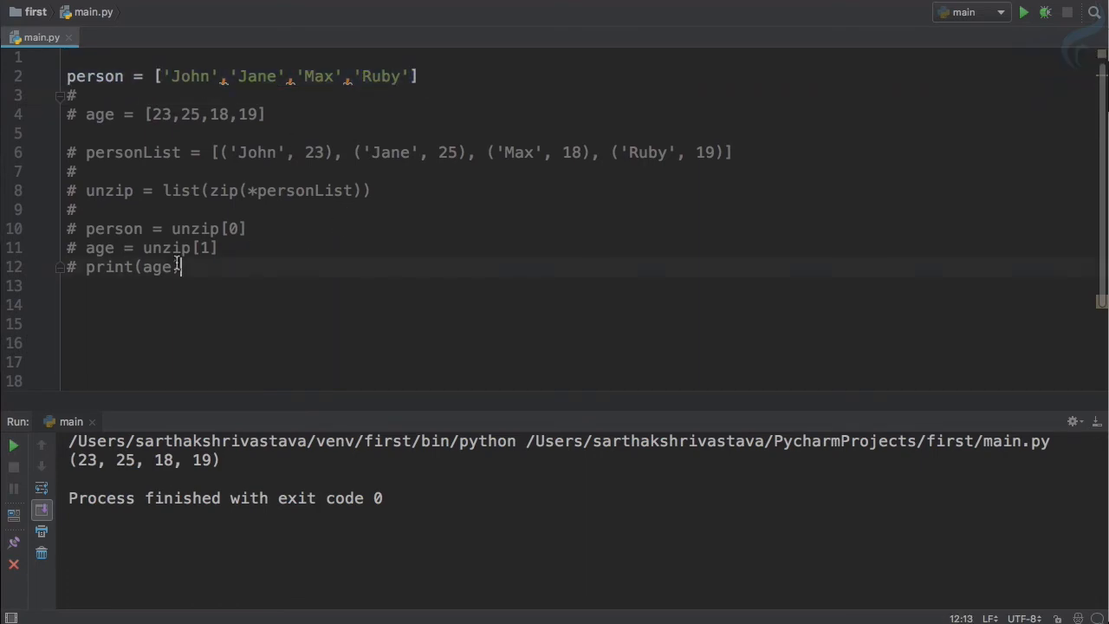
Write for i in range(4): with an indented print(i) below it.
text(print()
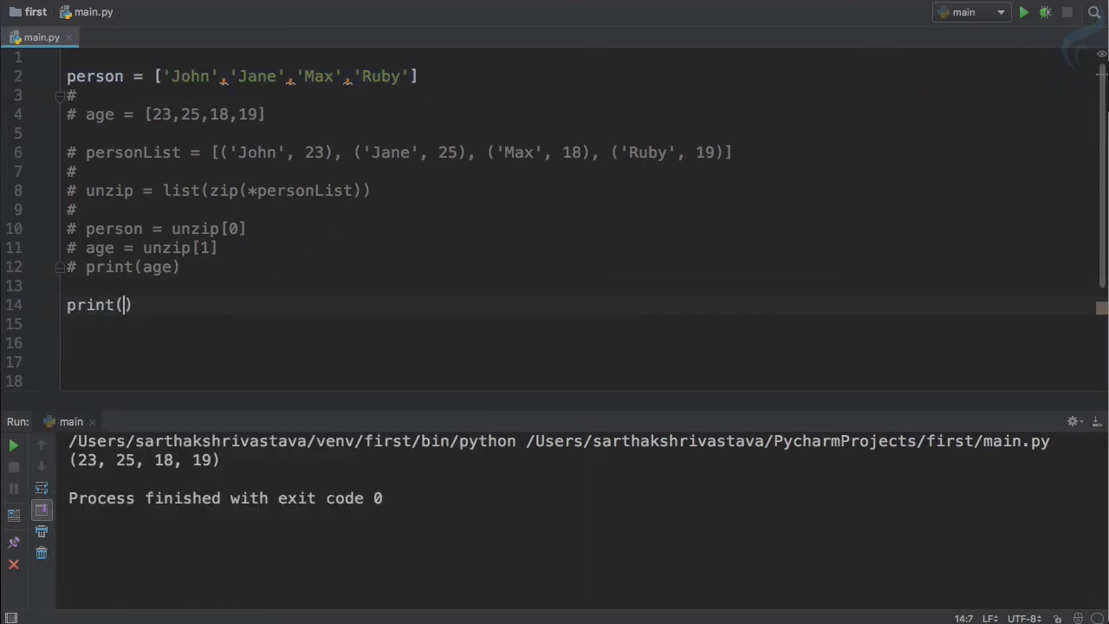
text(ragne)
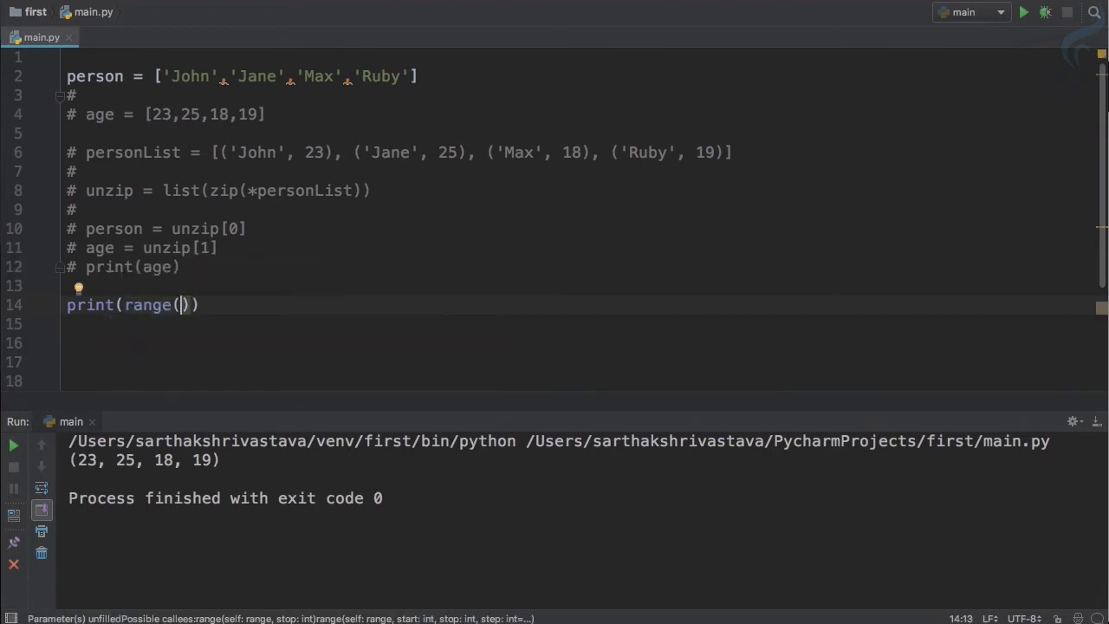
text(4)
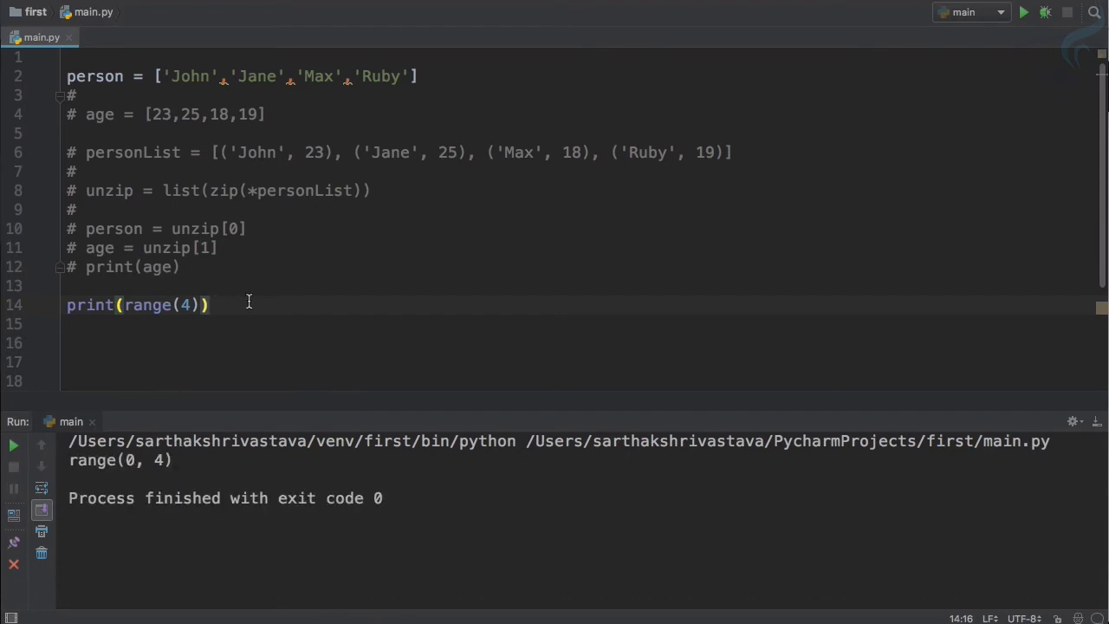
text(for)
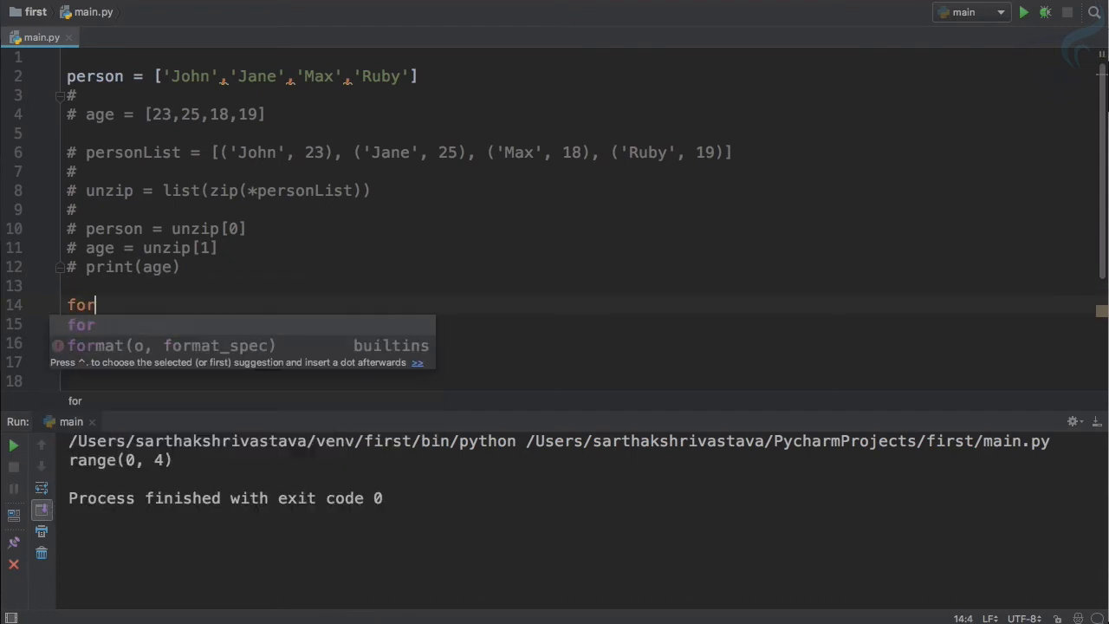
text(i in_range)
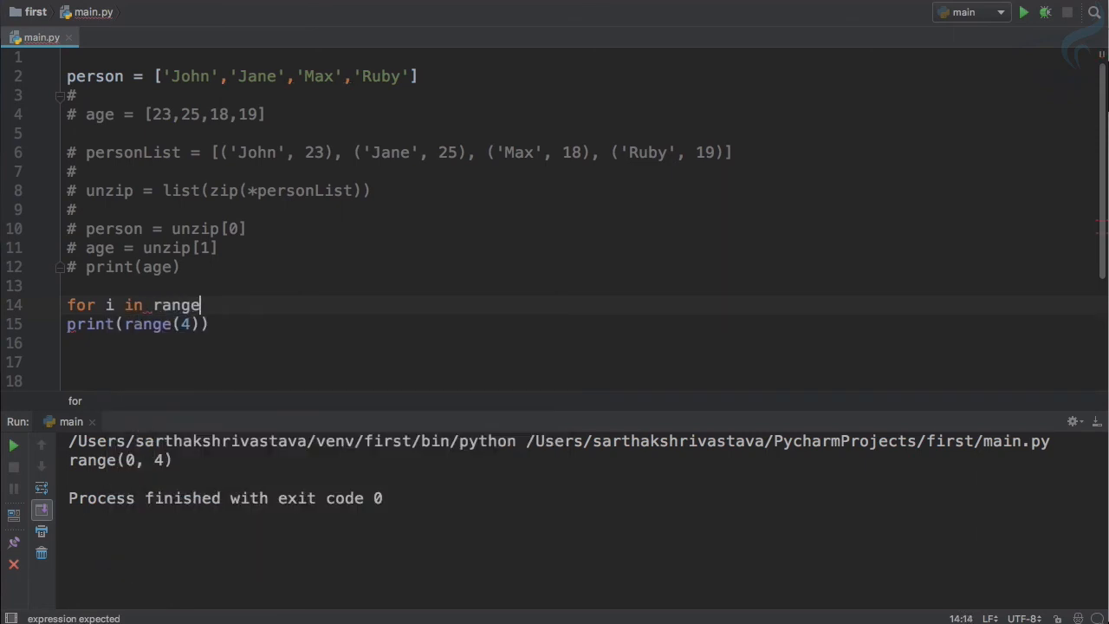
text((4)
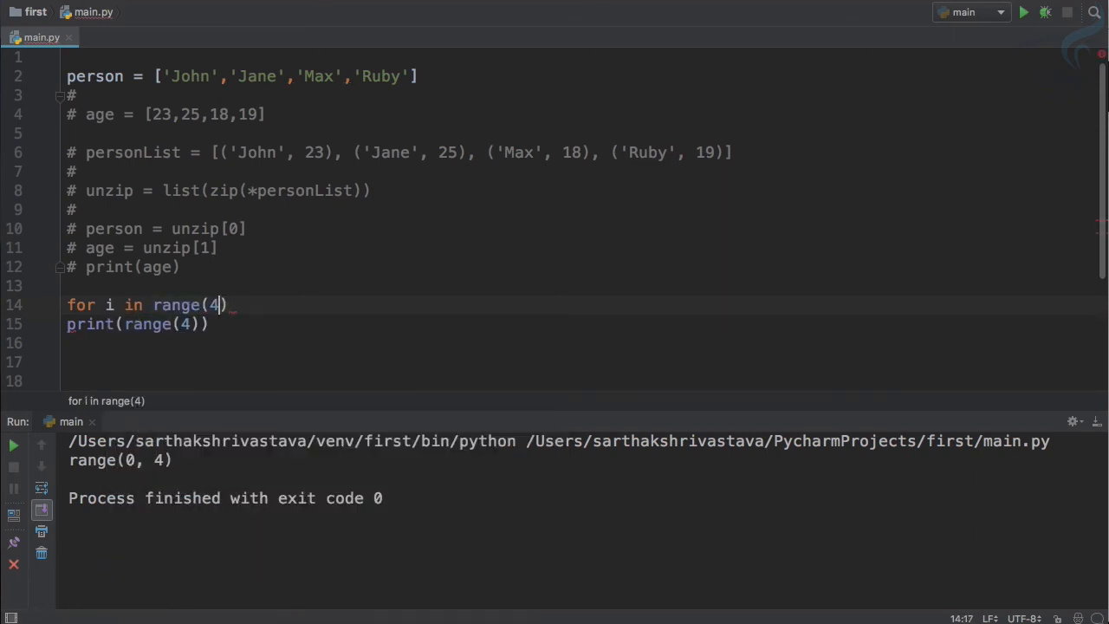
key(Tab)
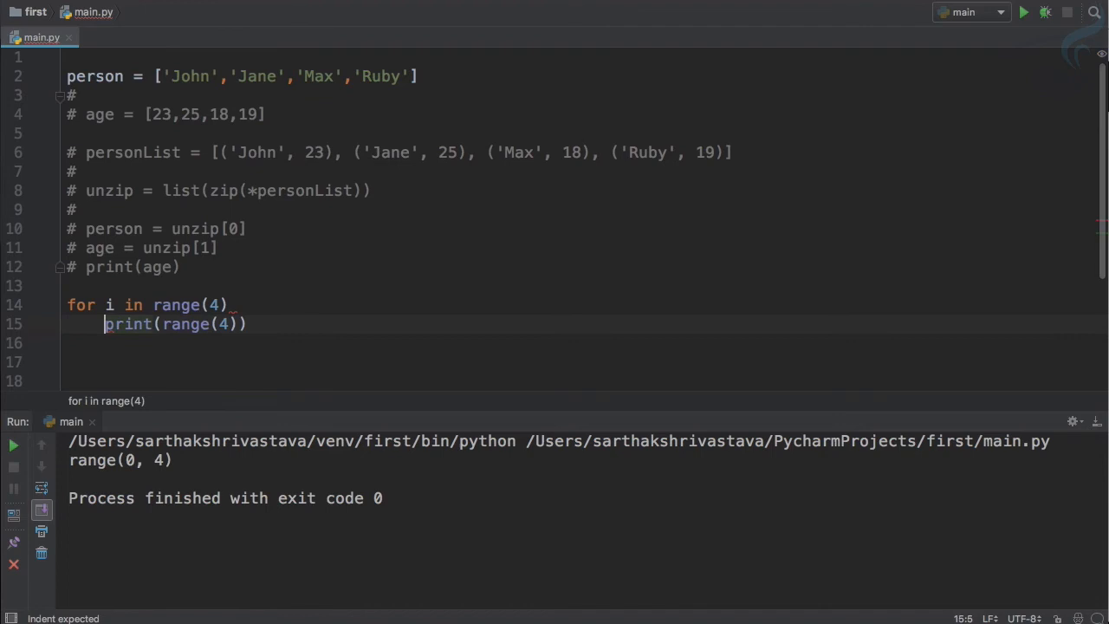
key(Backspace)
text(print(i)
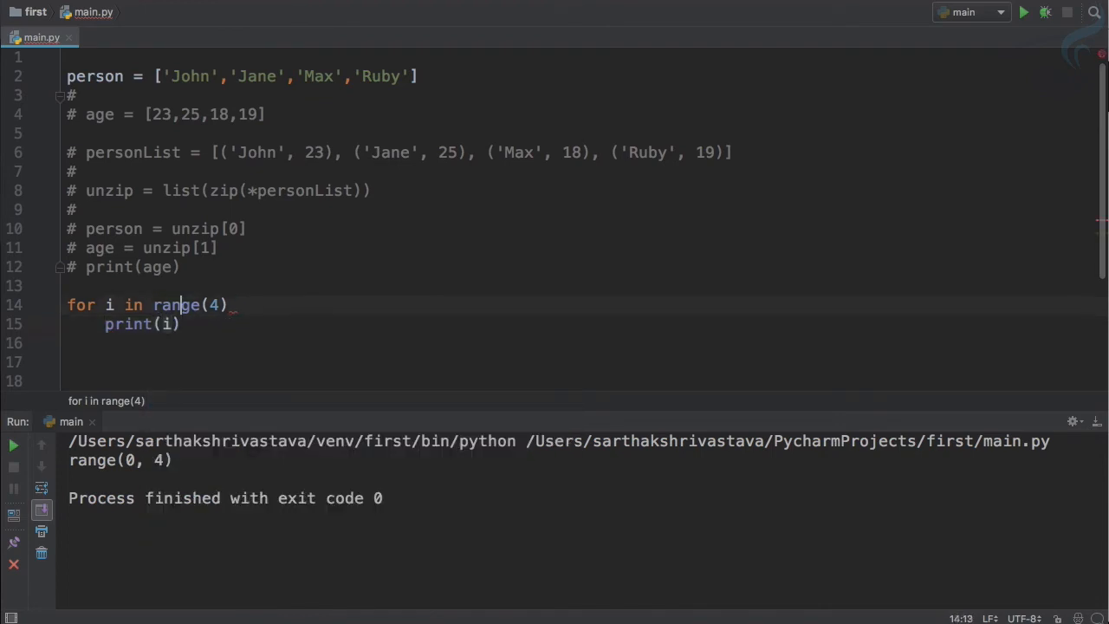
text(;)
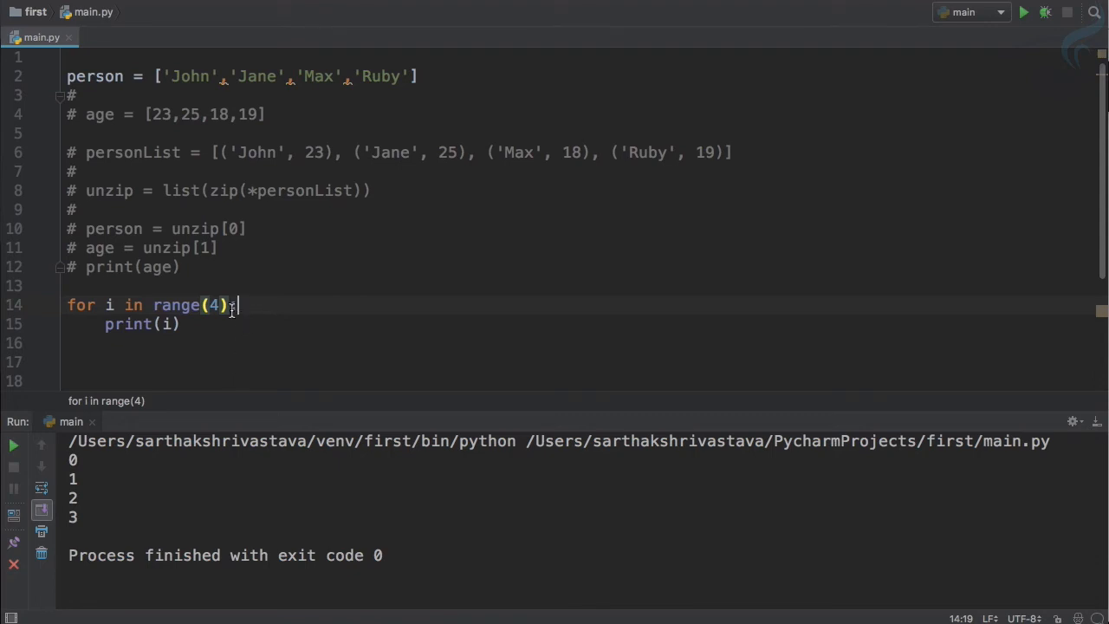
text(len(p)
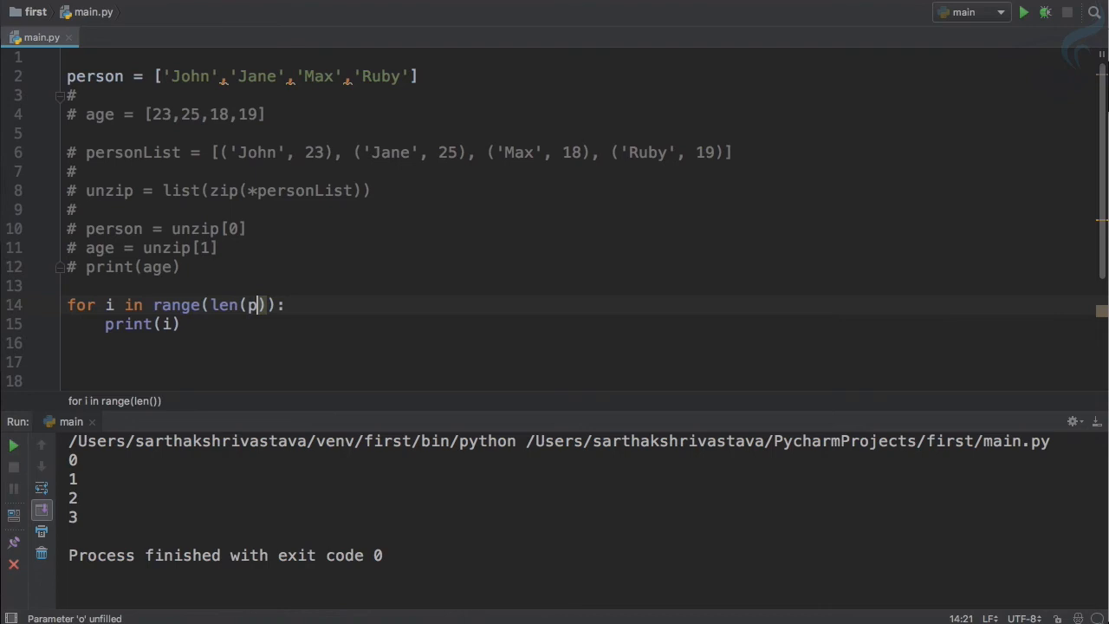
text(erson)
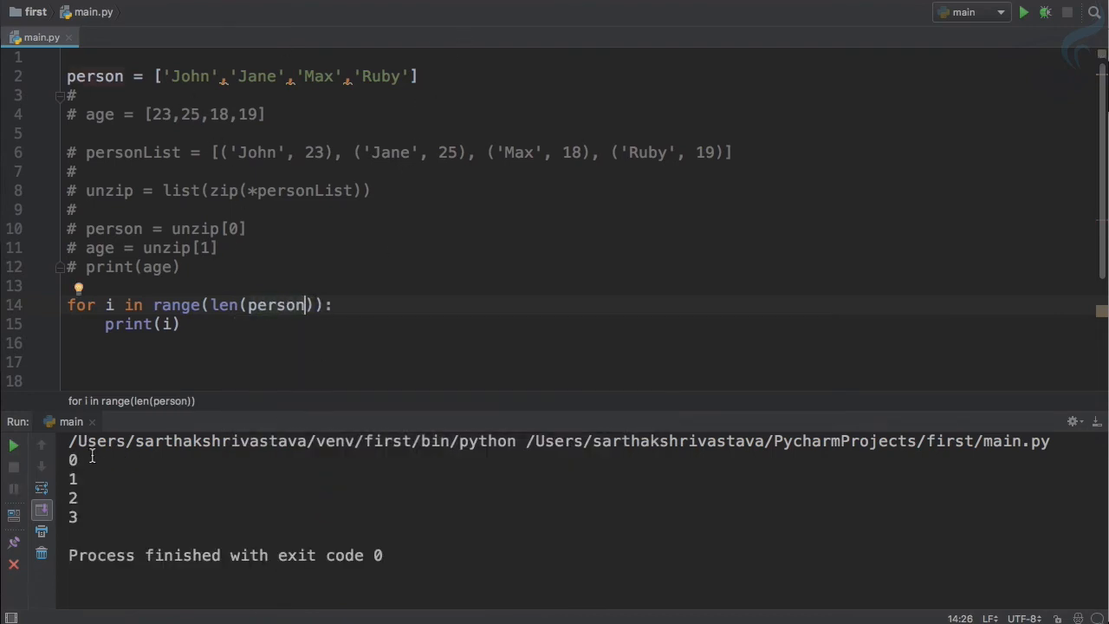
mouse_move(343, 357)
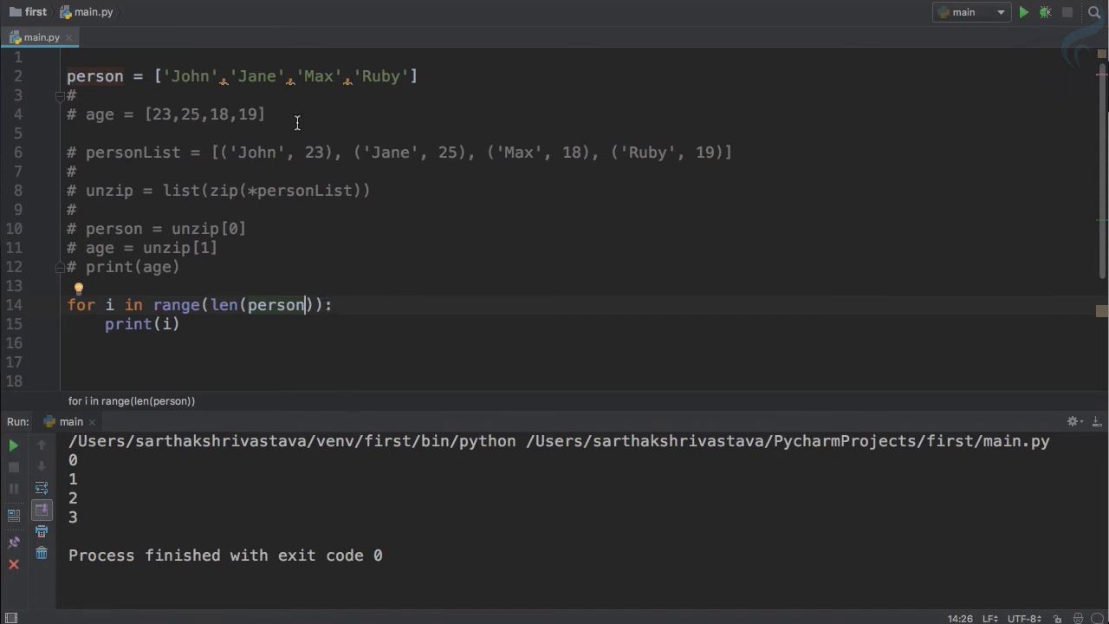
double_click(189, 76)
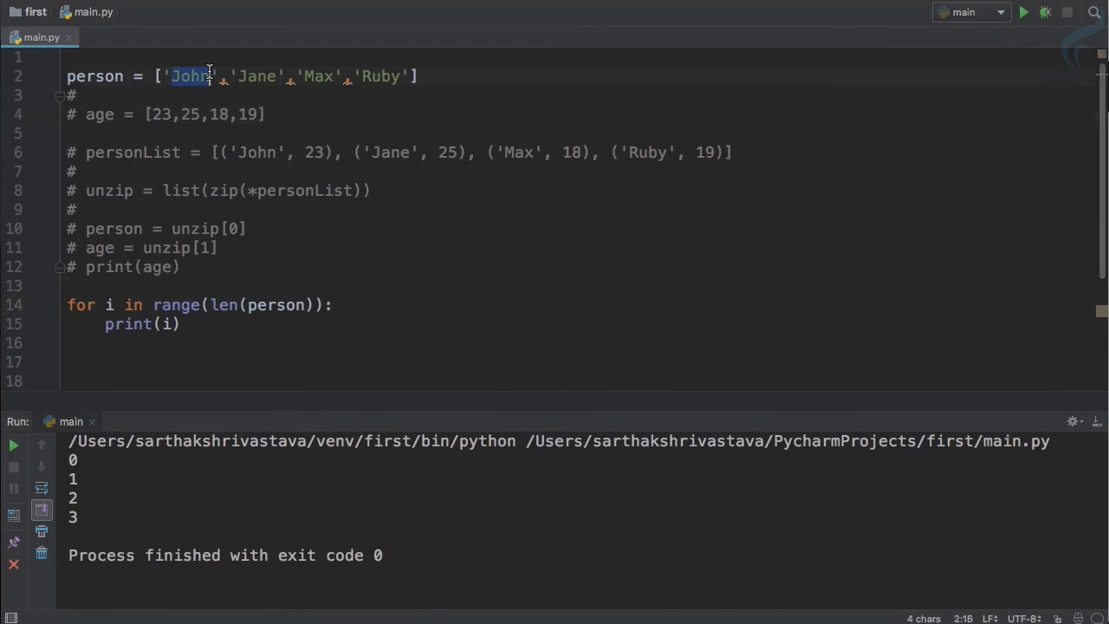
mouse_move(192, 89)
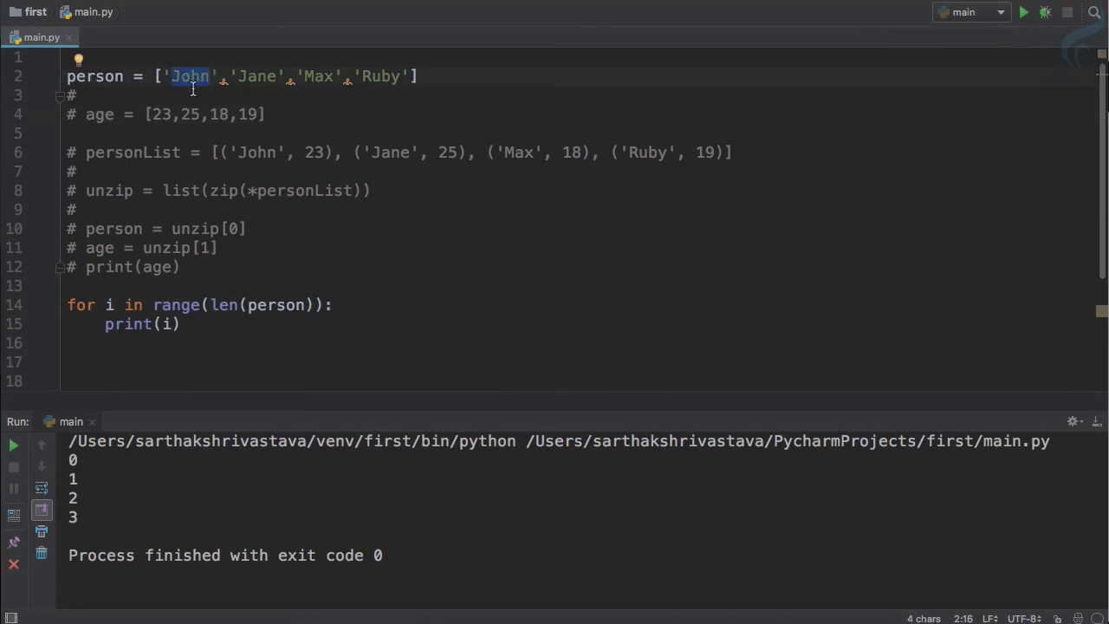
click(227, 76)
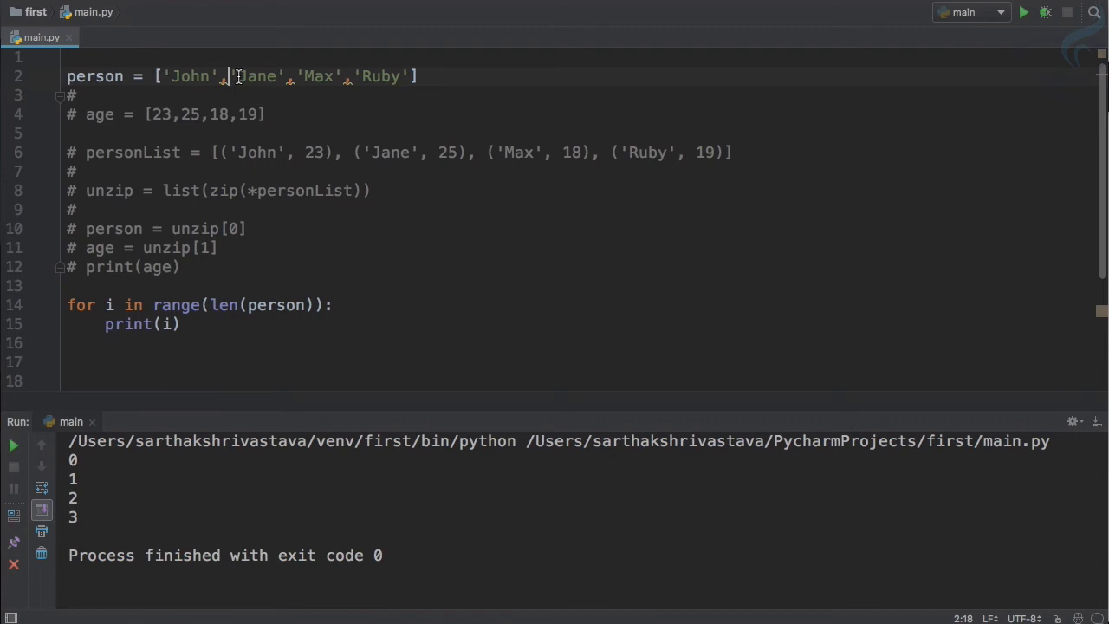
double_click(382, 77)
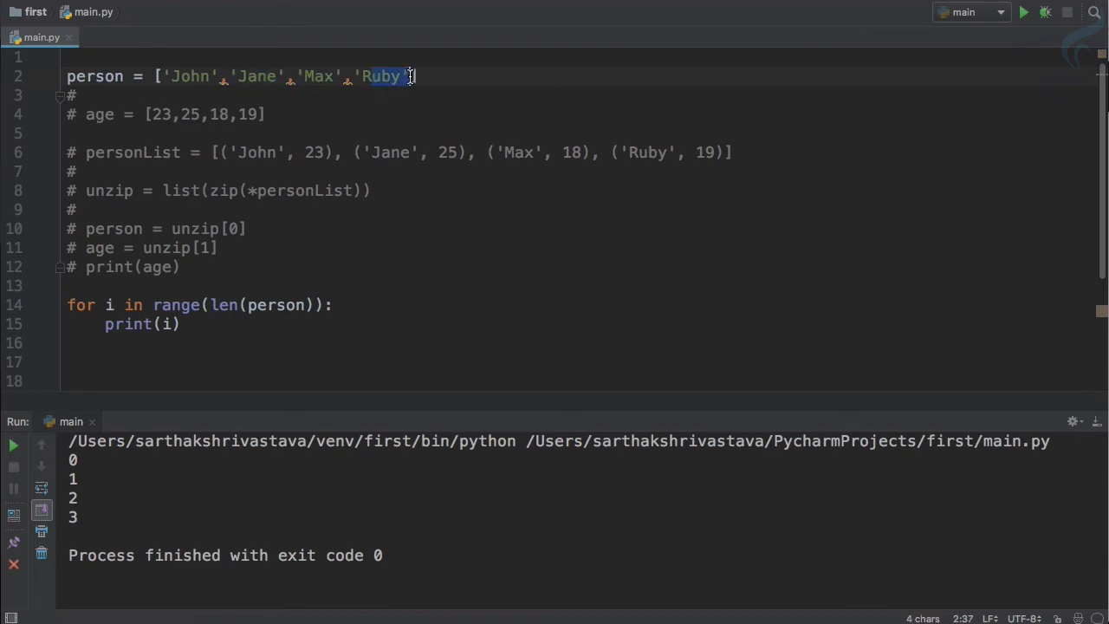
mouse_move(195, 284)
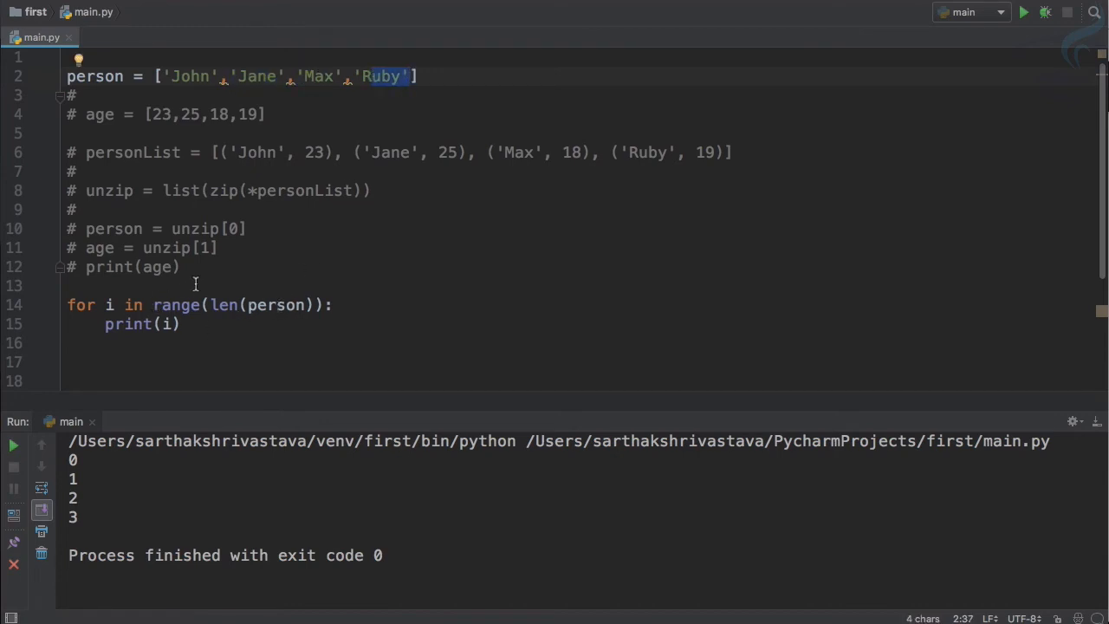
click(199, 285)
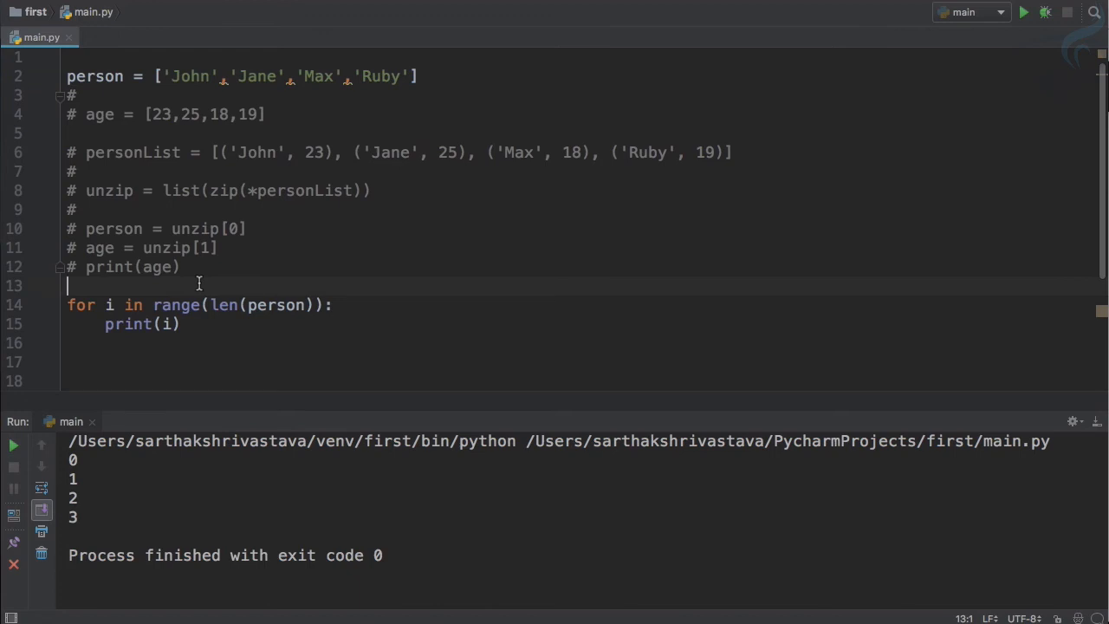
Start an index list with the values 0, 1, 2.
text(index =)
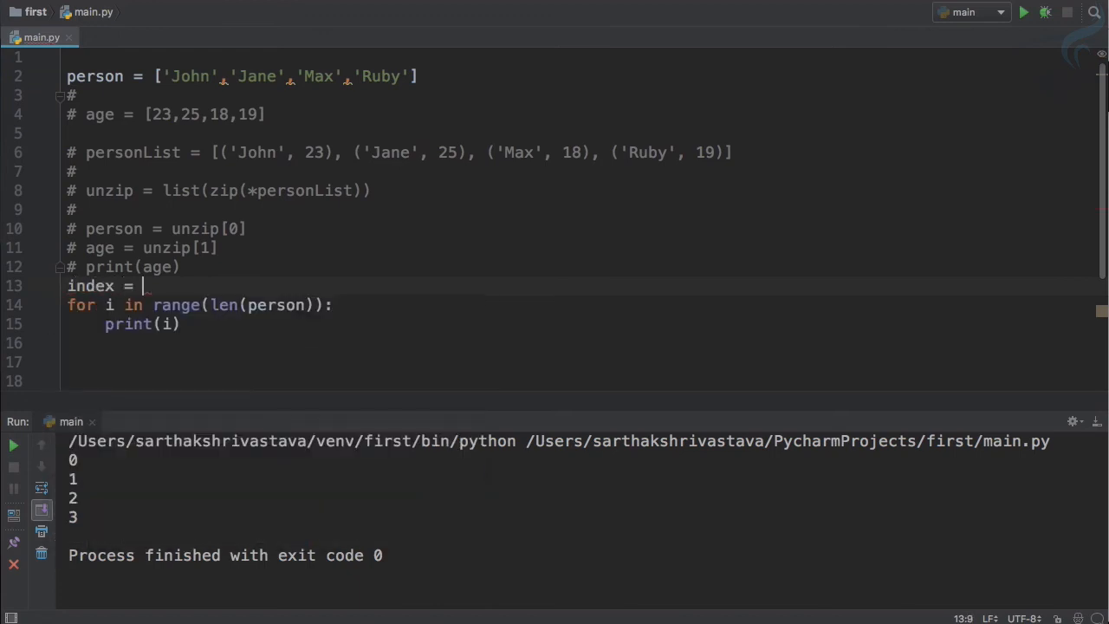
text([0])
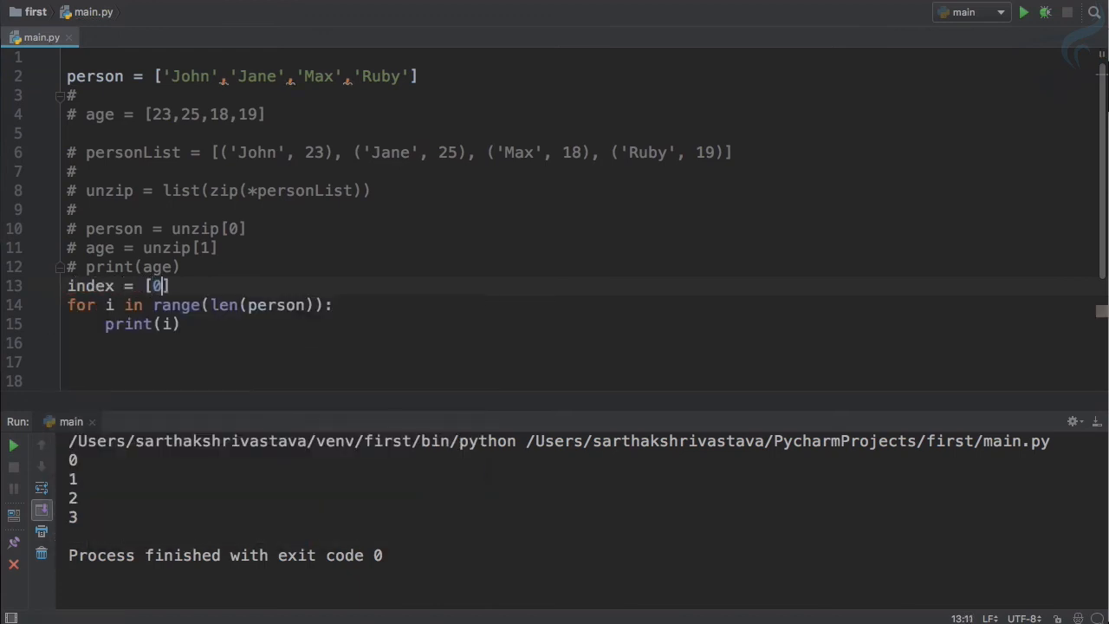
text(,1,2)
click(199, 305)
text(z)
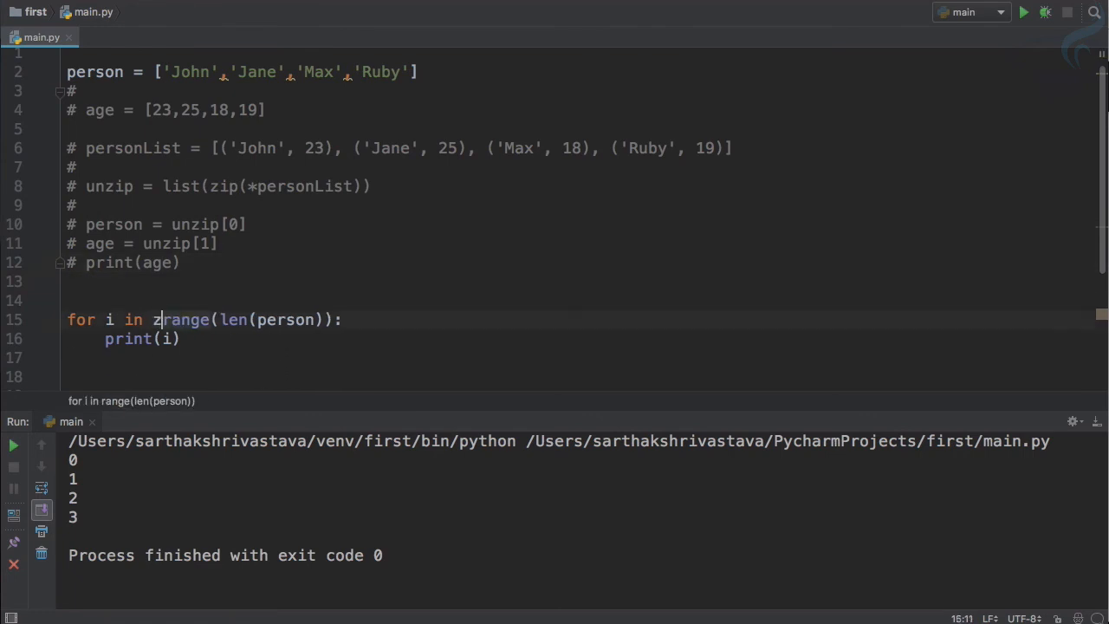
Change the loop header to for i in zip(range(len(person), person)).
text(ip()
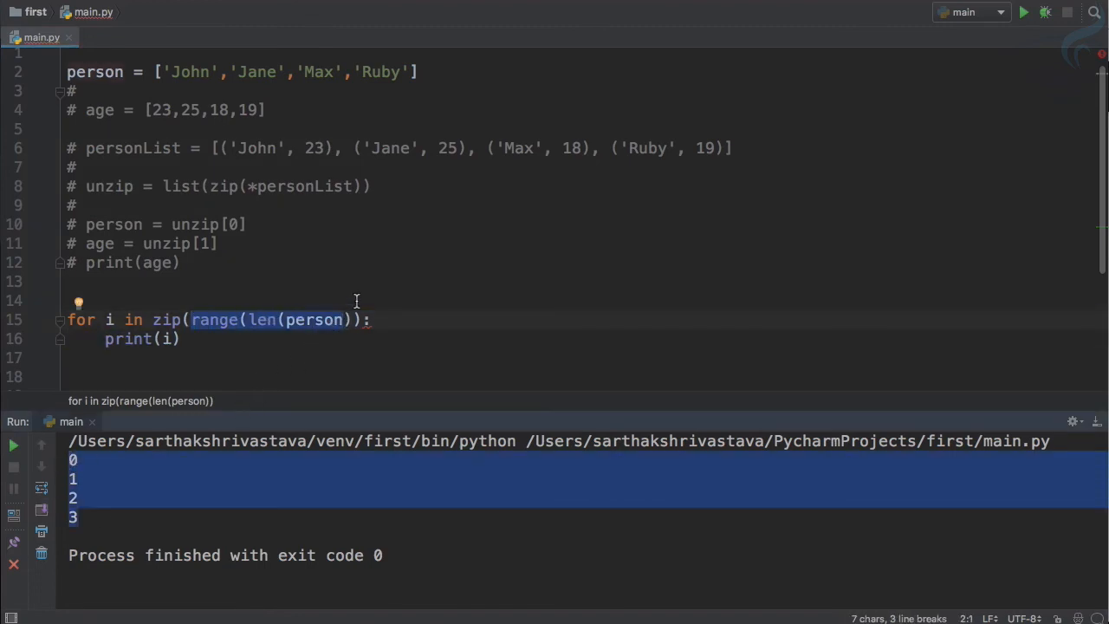
text(,)
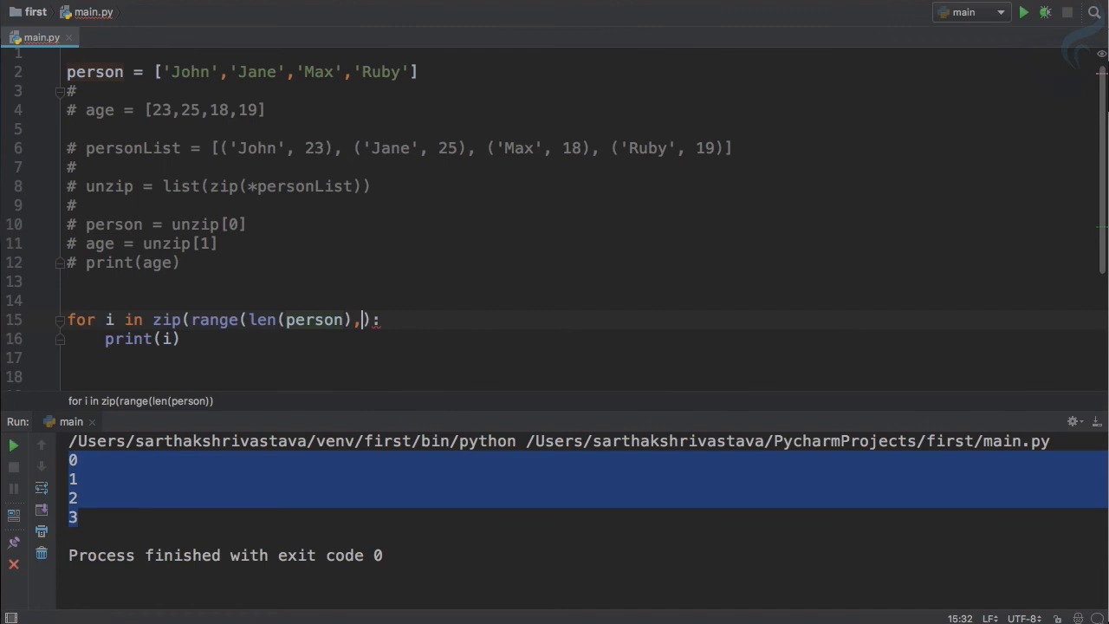
text(person)
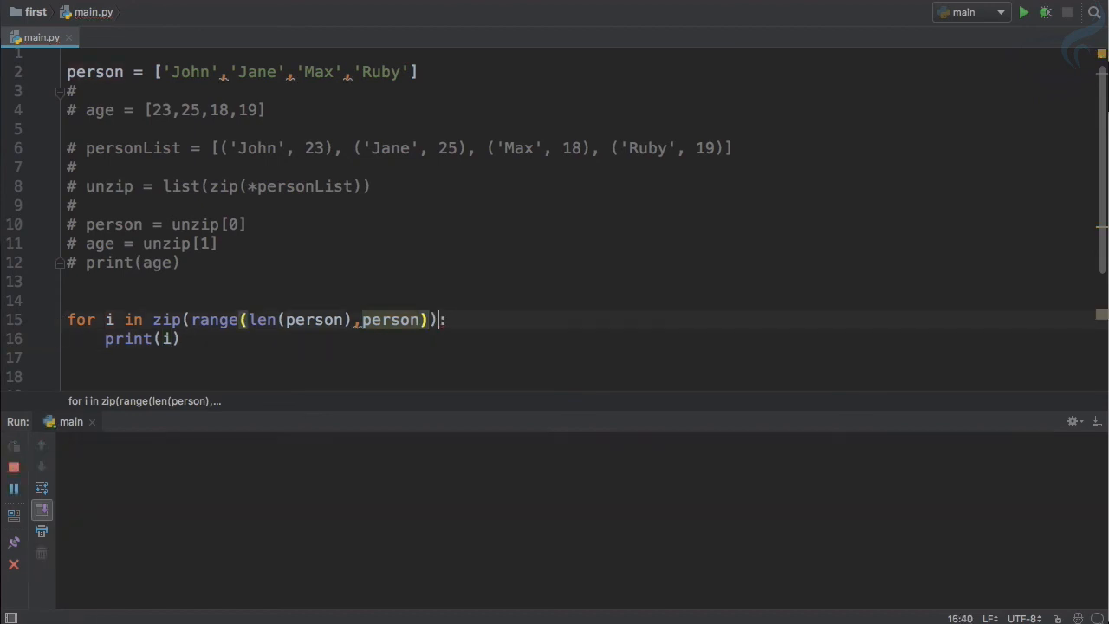
Fix the zip parentheses to print (0, 'John') through (3, 'Ruby').
click(1023, 11)
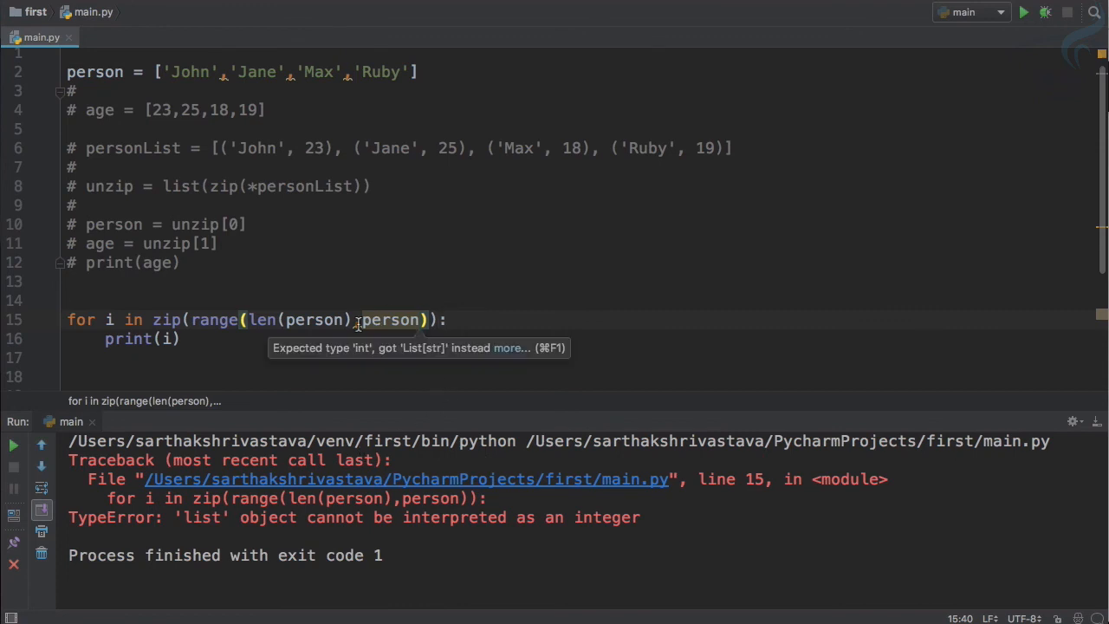
mouse_move(358, 320)
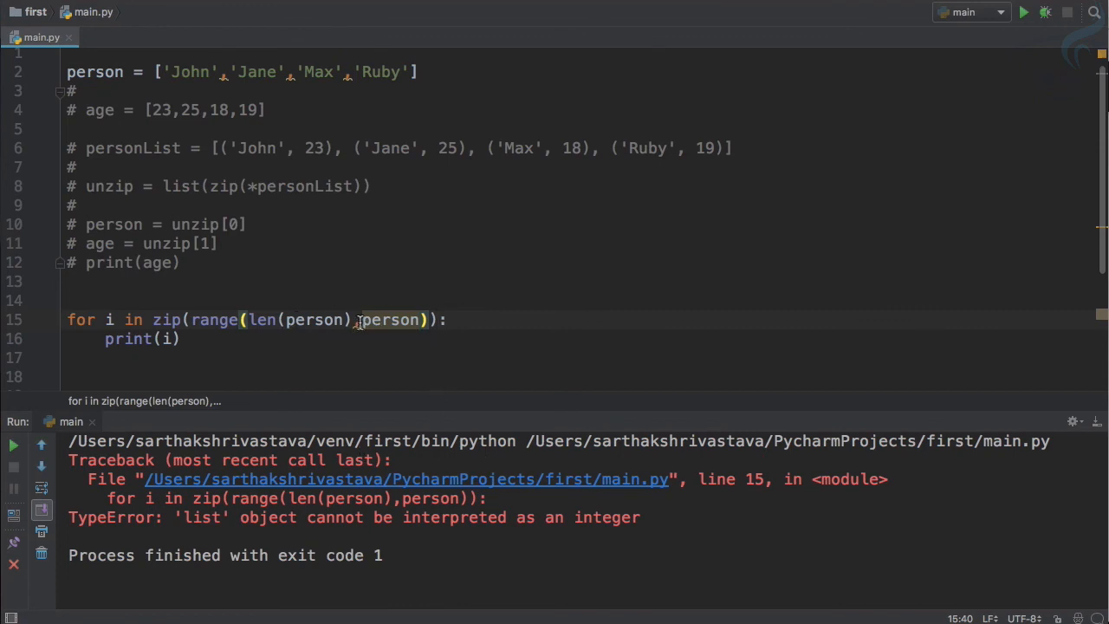
text(())
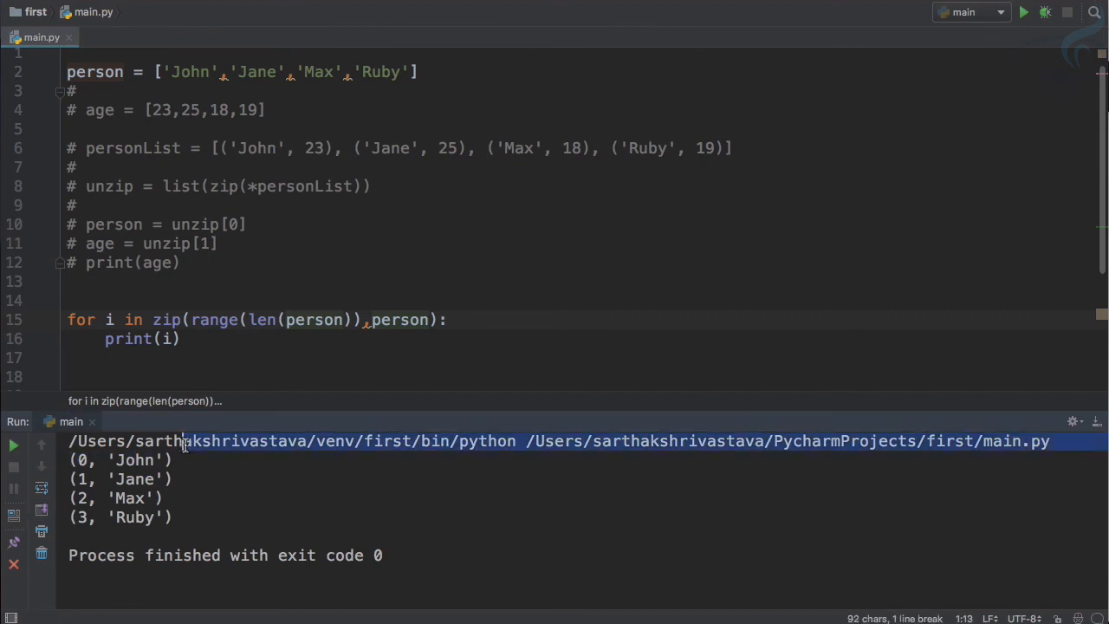
click(134, 450)
text(,)
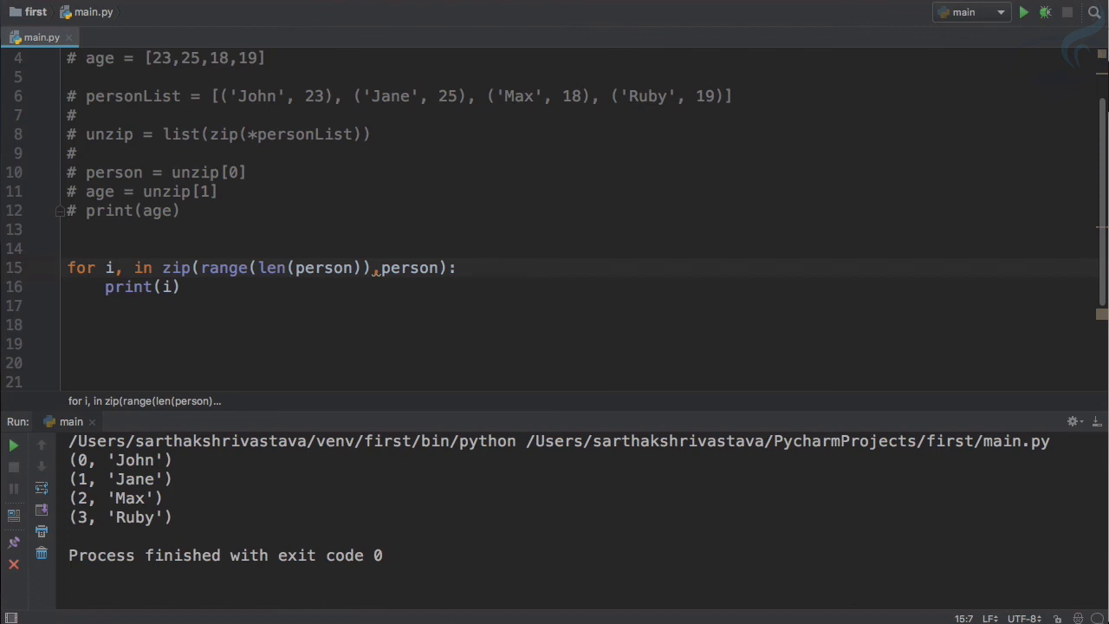
Unpack pairs into i, item and print item, listing John, Jane, Max, Ruby; delete the zip expression.
text(item)
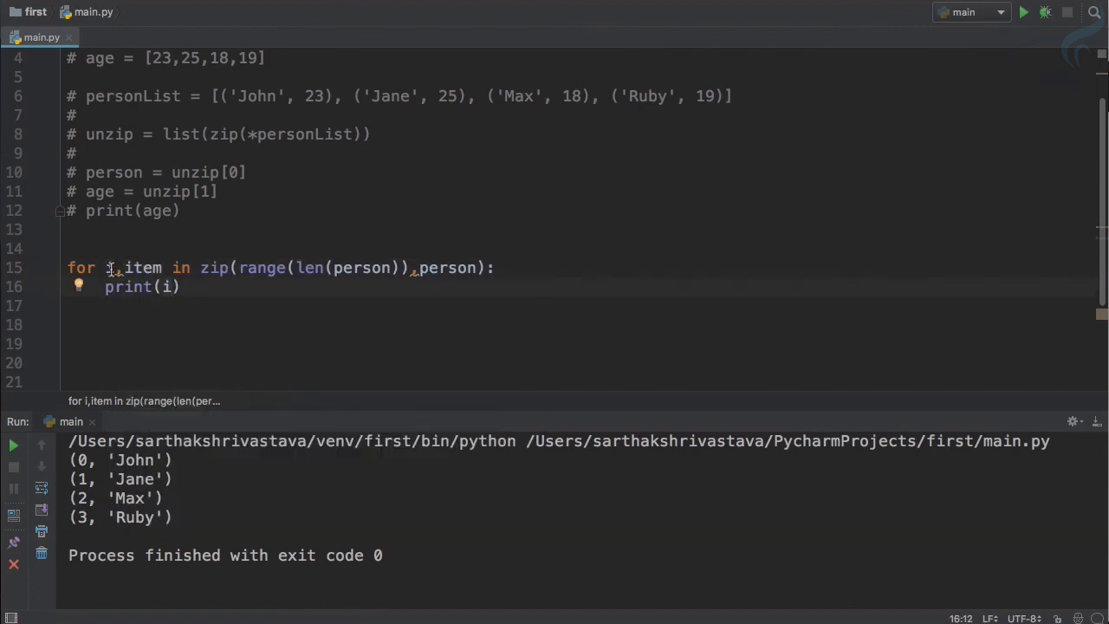
double_click(143, 267)
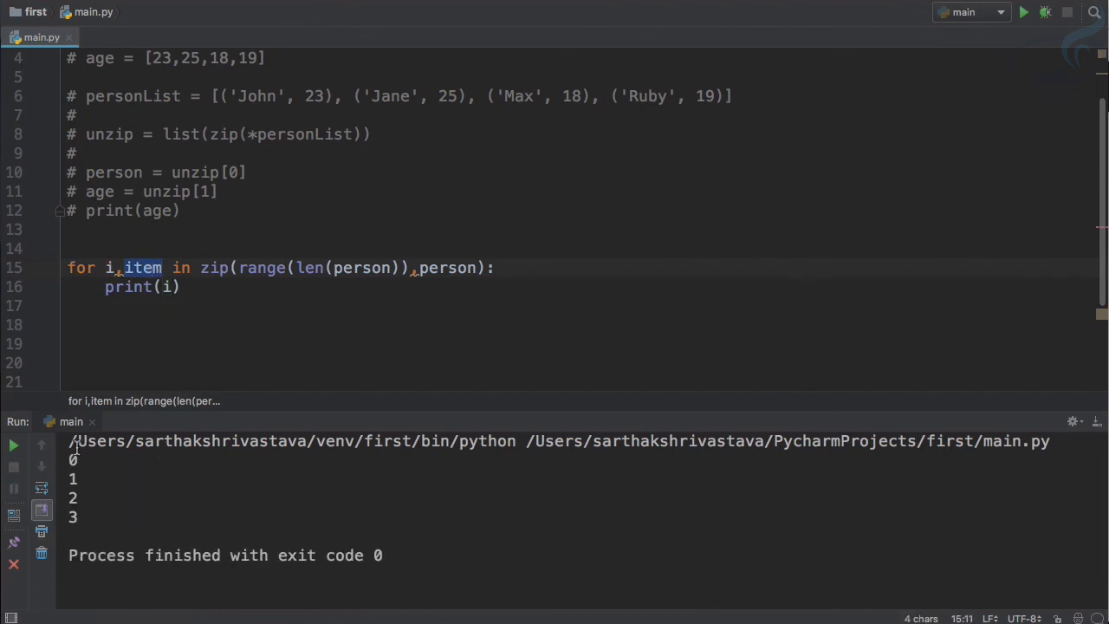
click(169, 287)
text(tem)
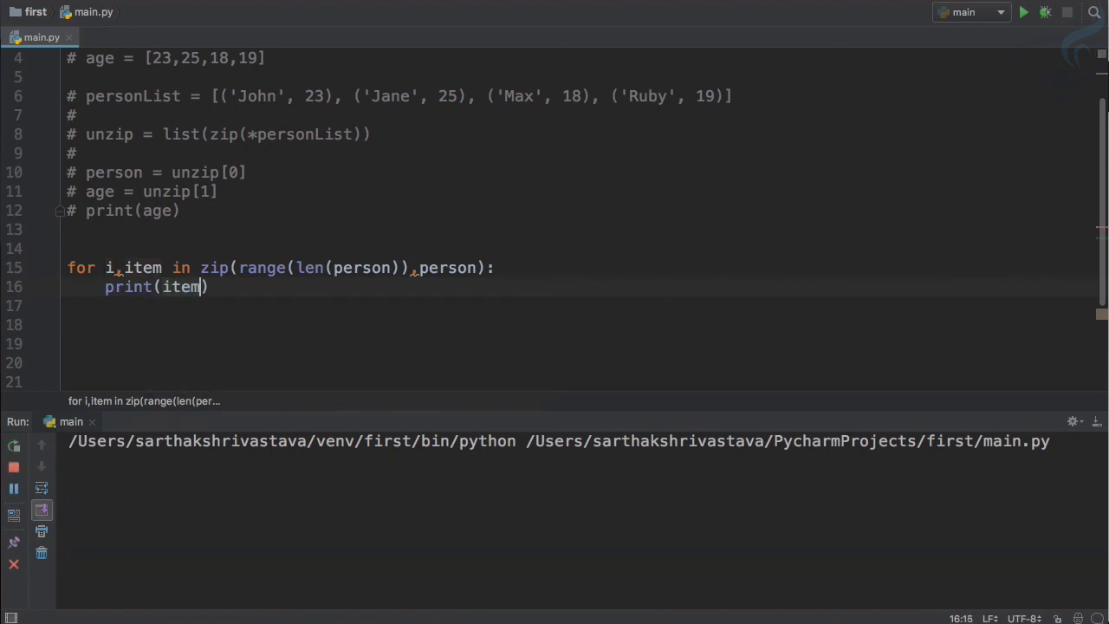
click(1023, 11)
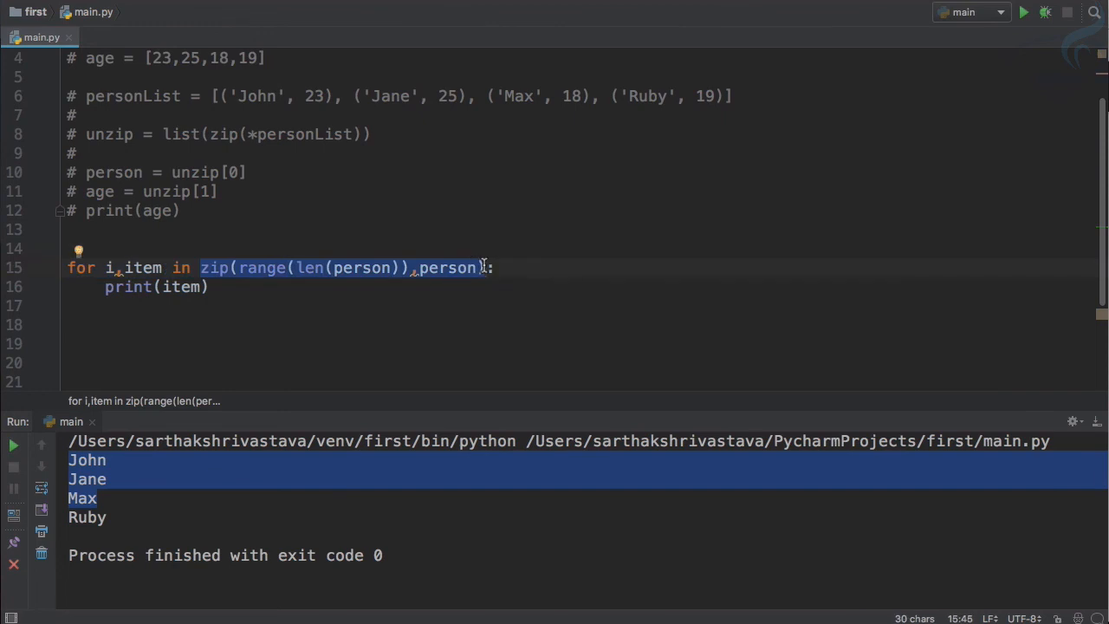
key(Delete)
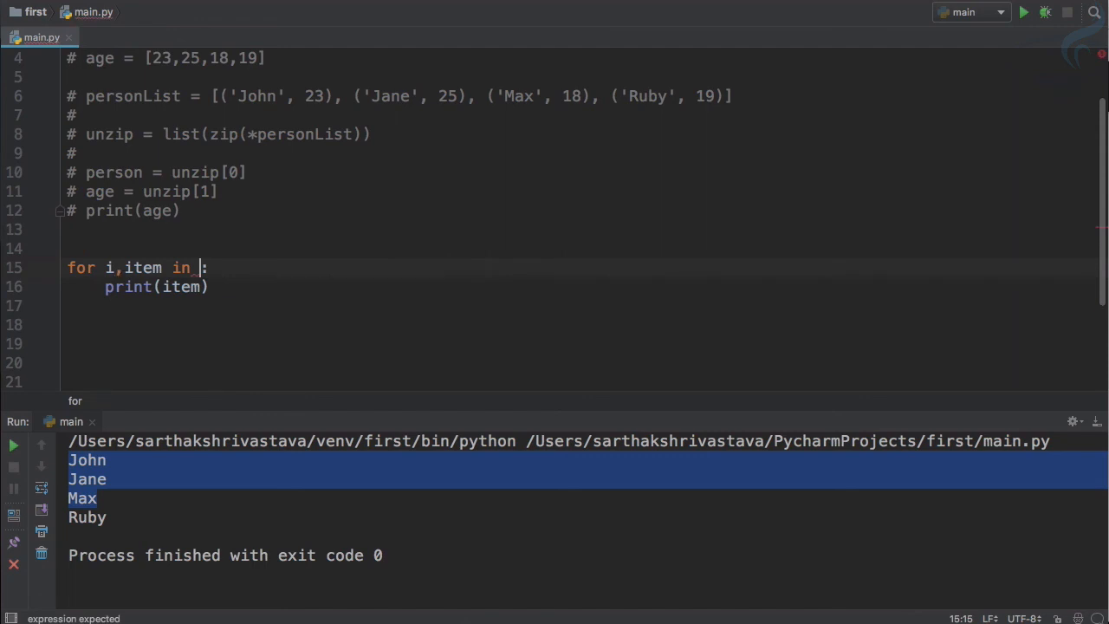
Make the loop header iterate over enumerate(person) and begin changing the print argument to i.
text(enumerate)
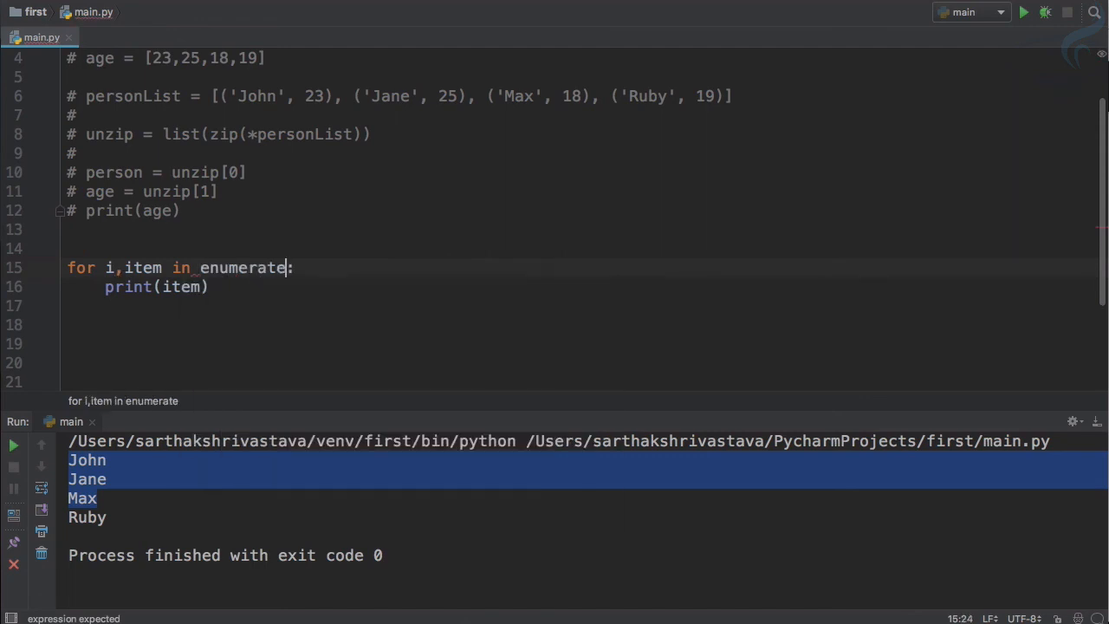
text((p)
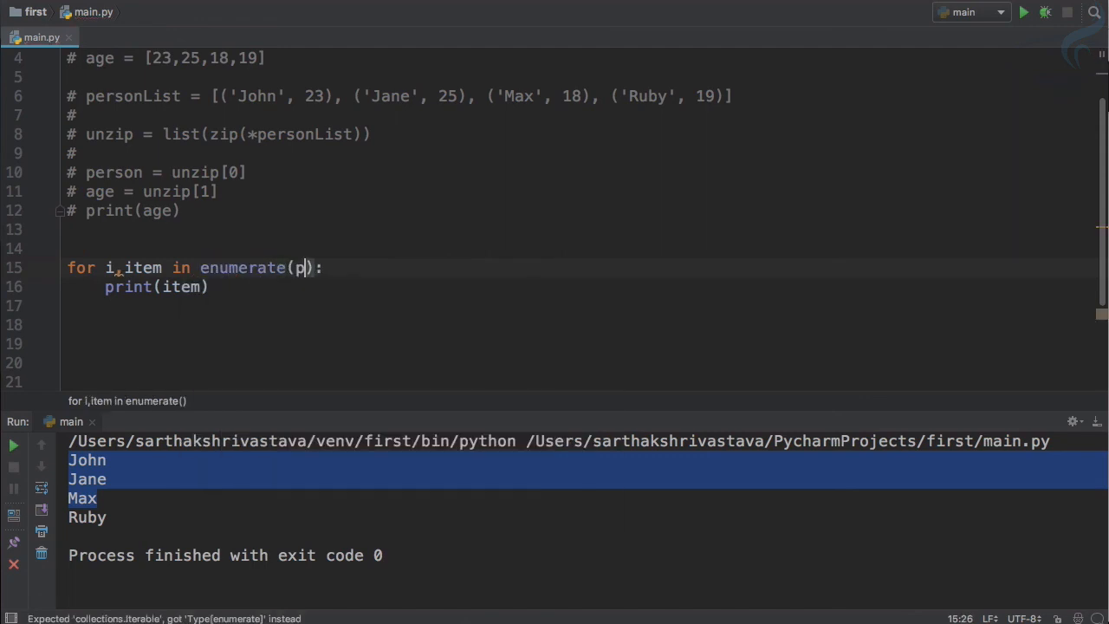
text(erson)
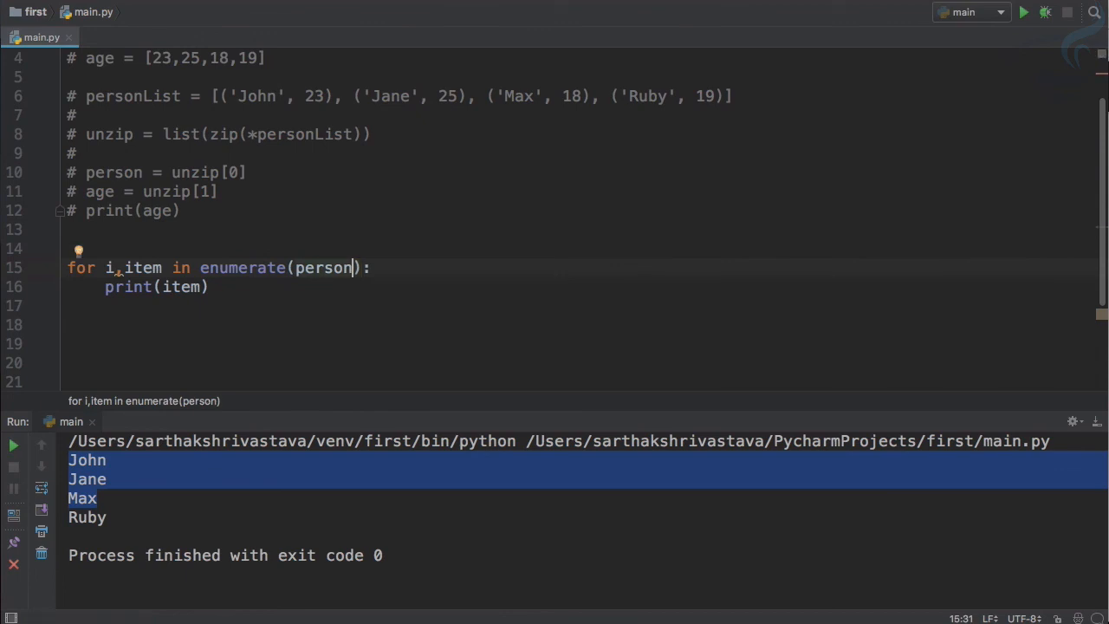
key(backspace)
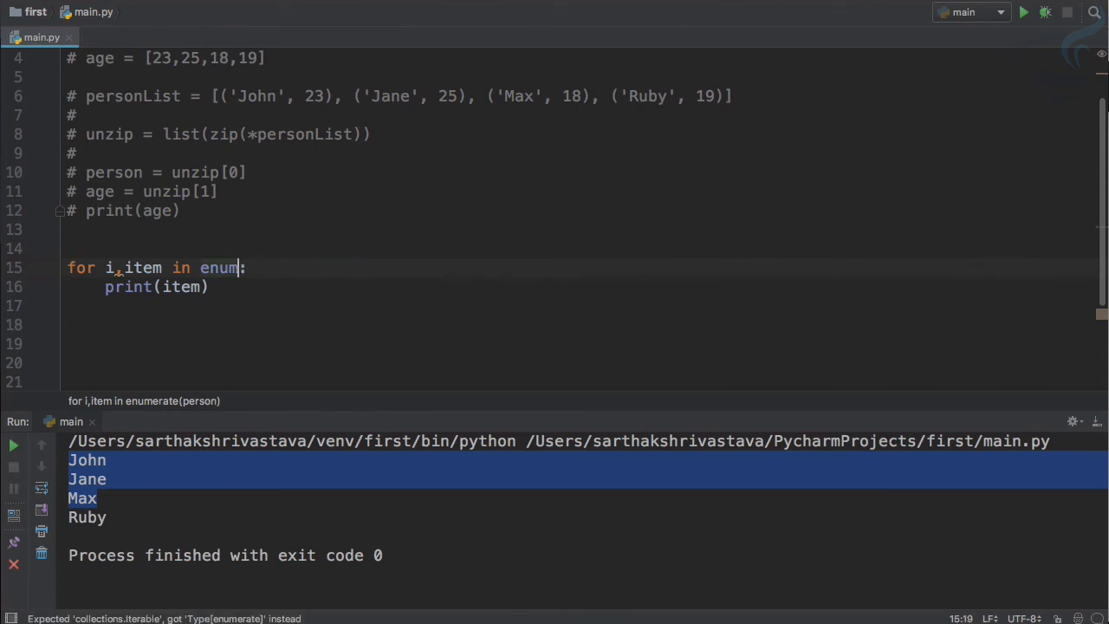
key(BackSpace)
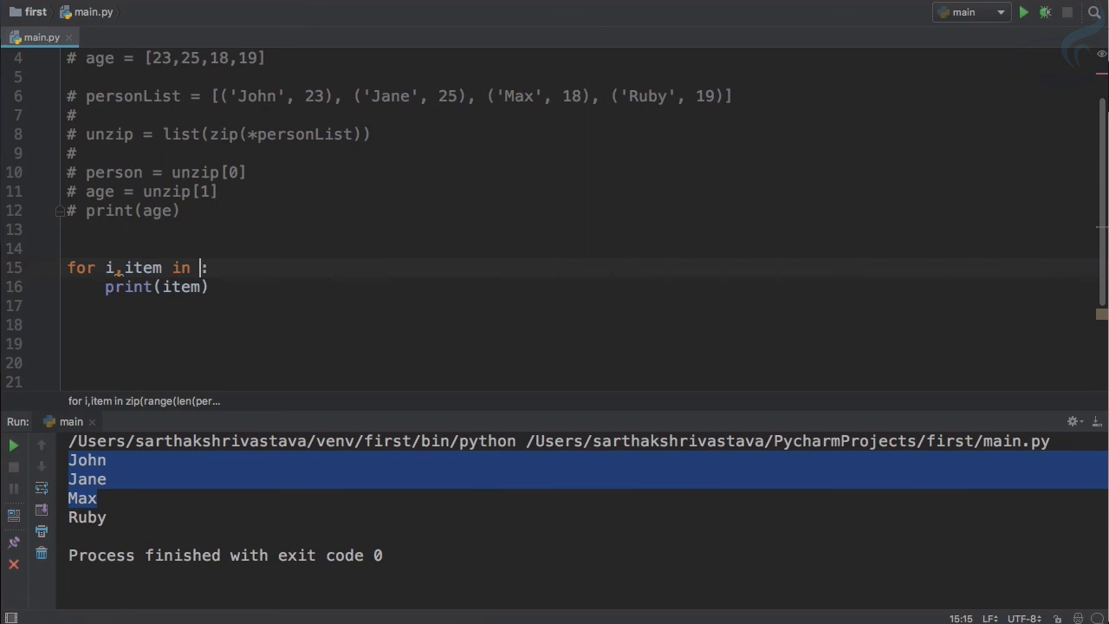
text(enumerate(person))
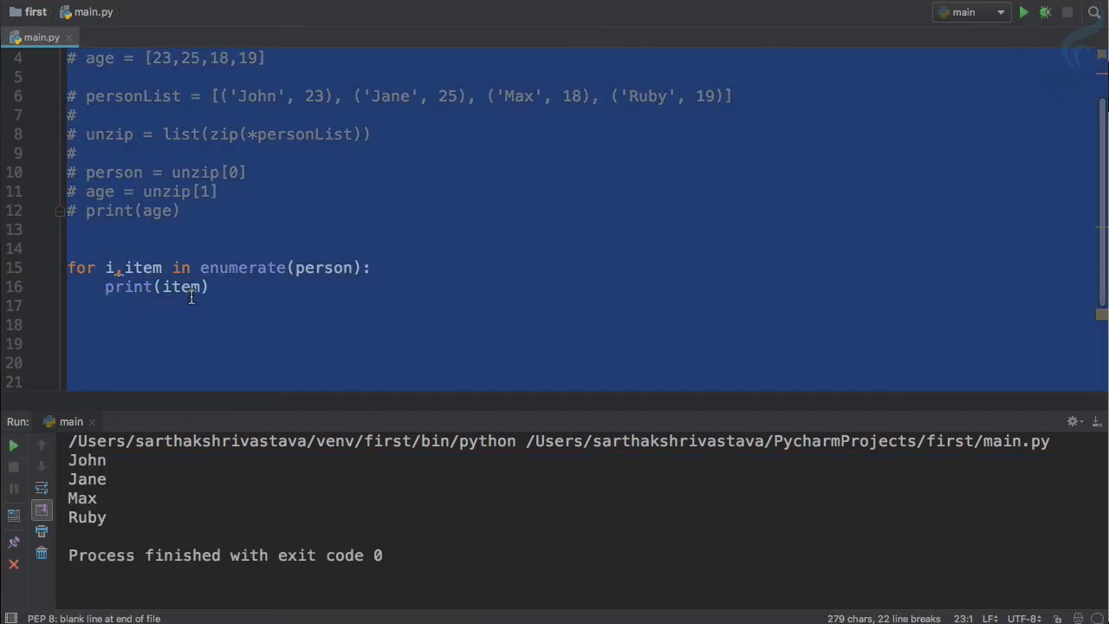
text(i)
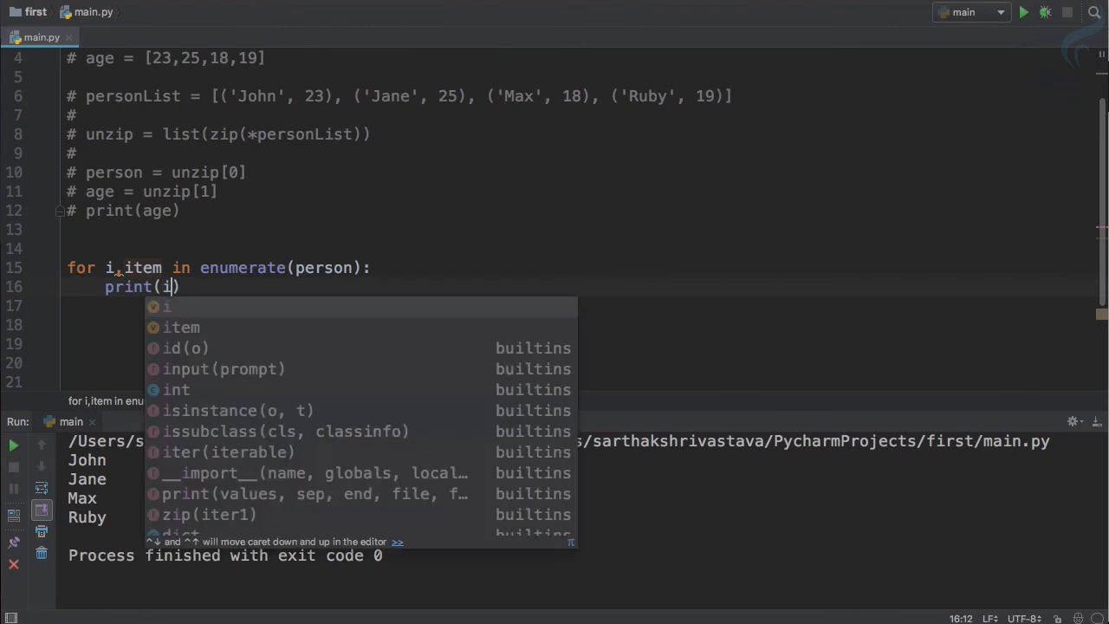